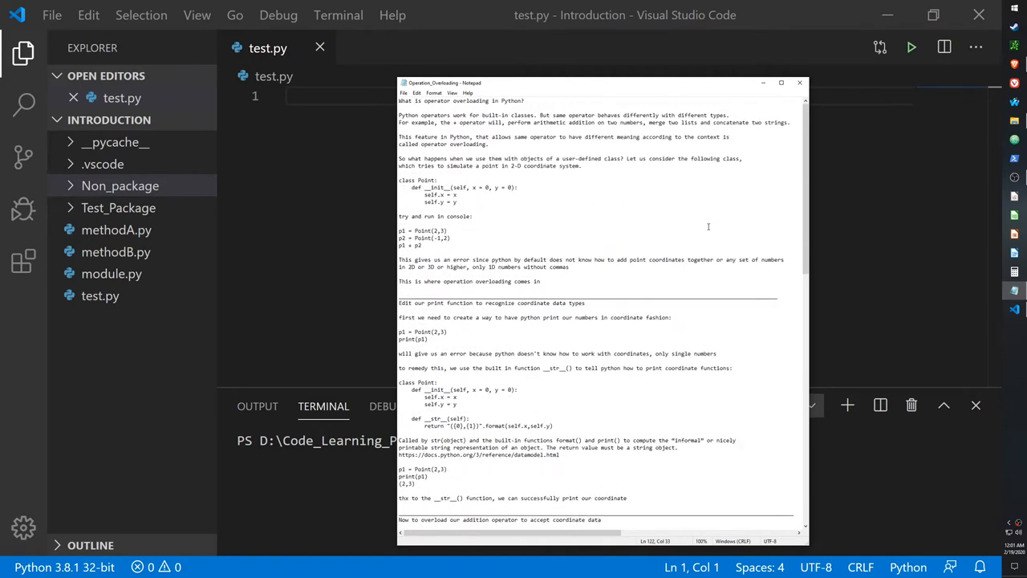
Try the +, - and * operator characters in the empty test.py, then clear the line.
{"action": "left_click", "coordinate": [800, 82]}
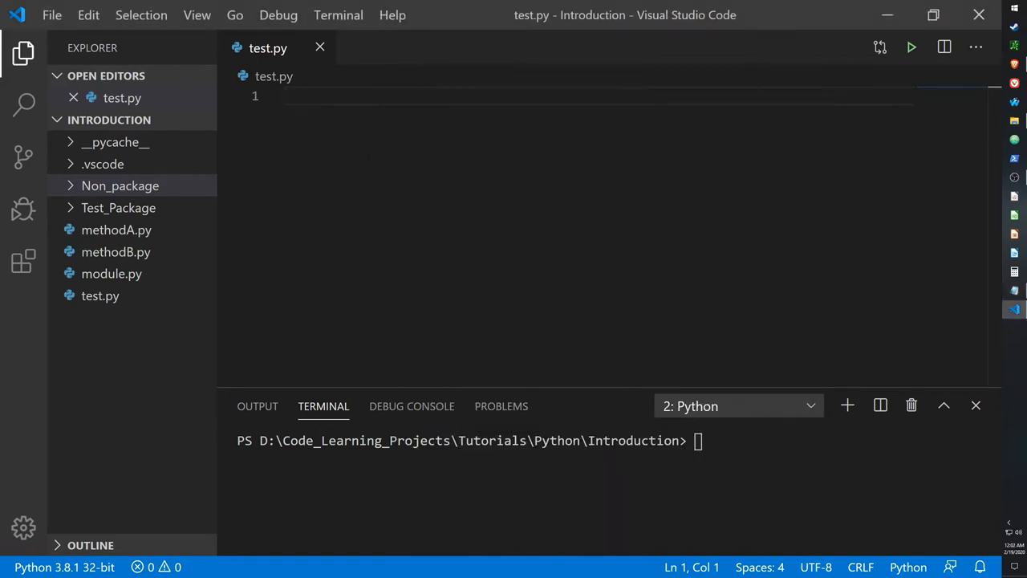
{"action": "type", "text": "+"}
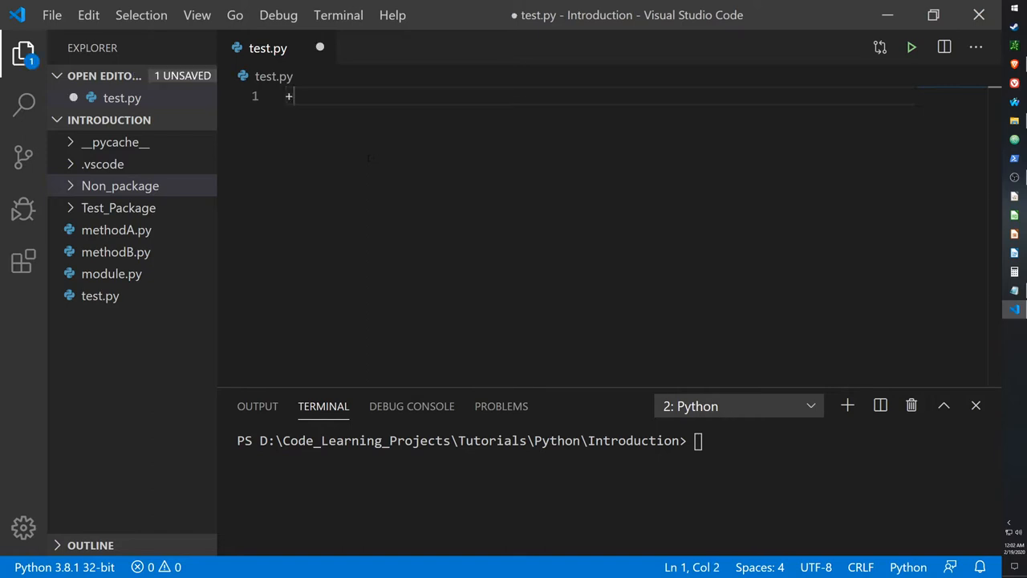
{"action": "type", "text": "-"}
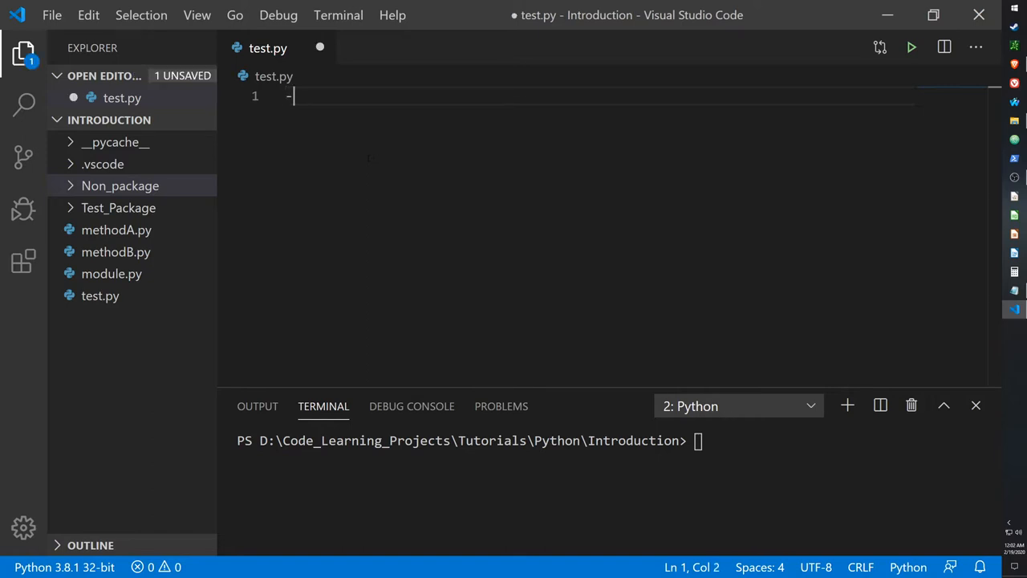
{"action": "type", "text": "*"}
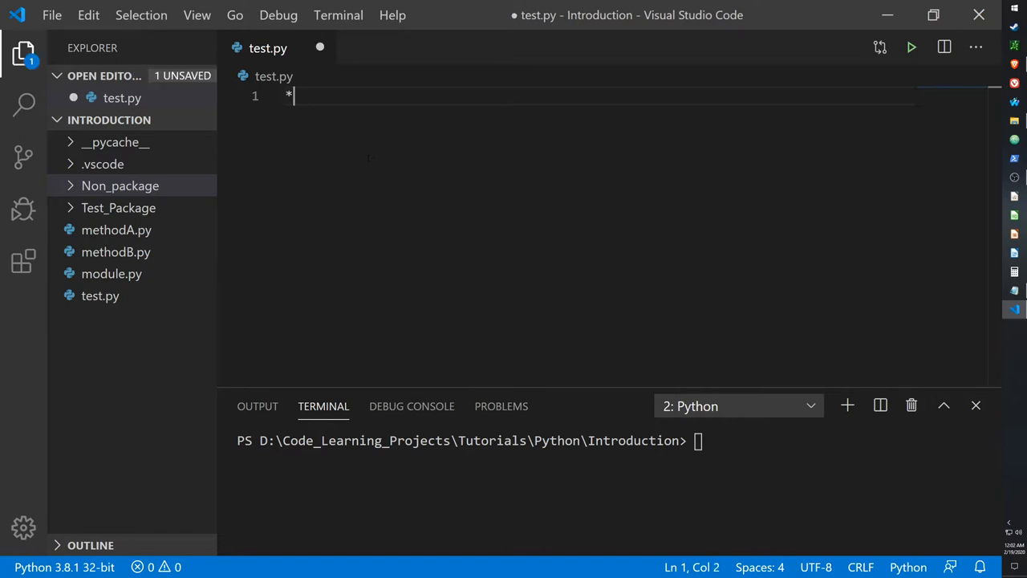
{"action": "key", "text": "Backspace"}
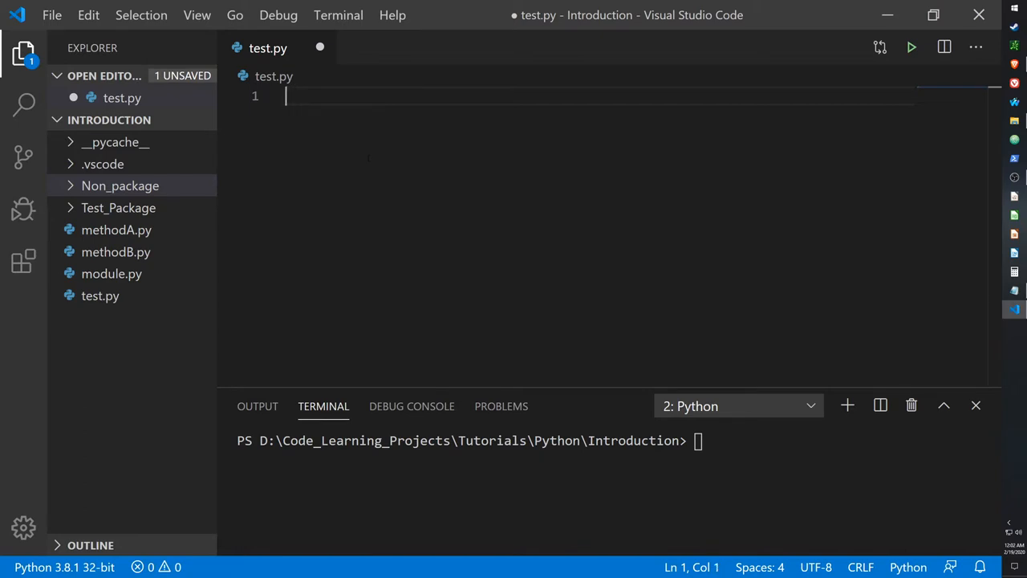
Write print(3 + 4), run it to get 7, then clear test.py again.
{"action": "type", "text": "3 +4"}
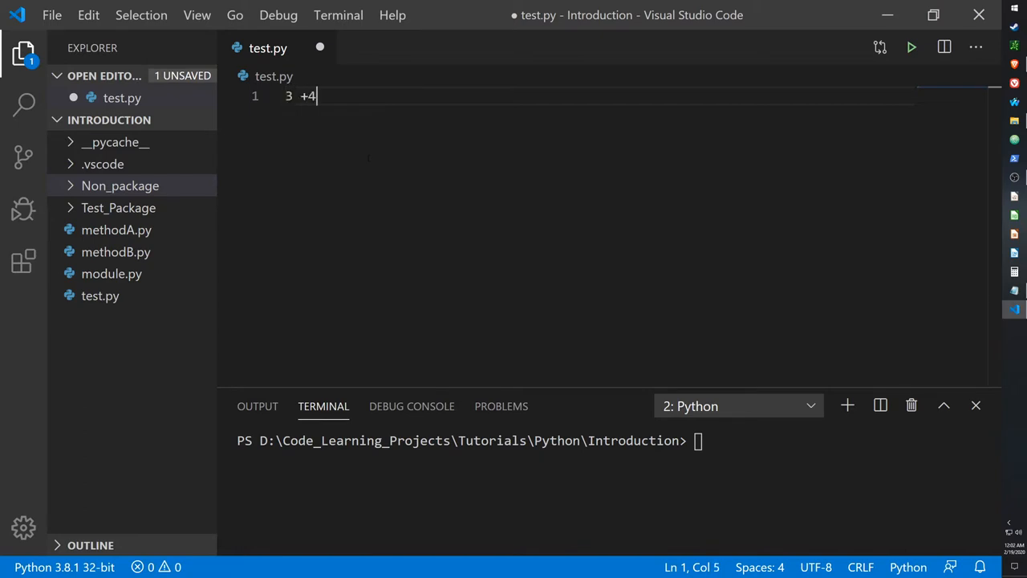
{"action": "key", "text": "Home"}
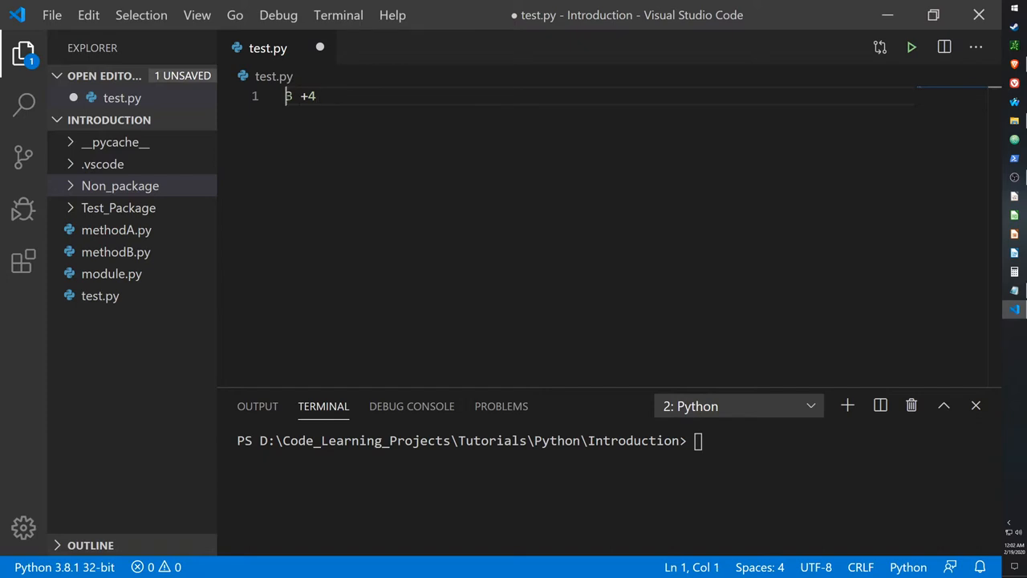
{"action": "type", "text": "print("}
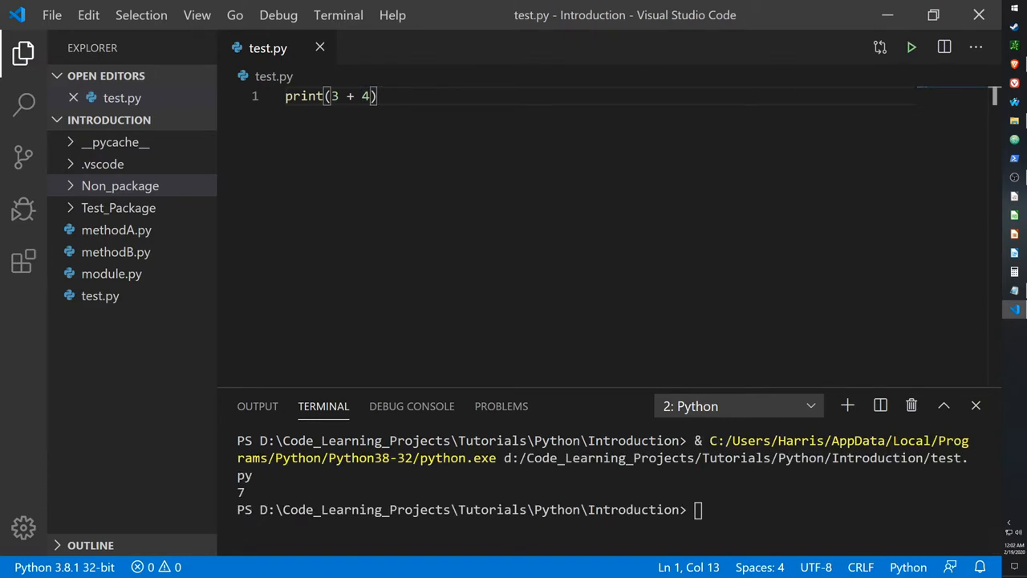
{"action": "key", "text": "ctrl+a"}
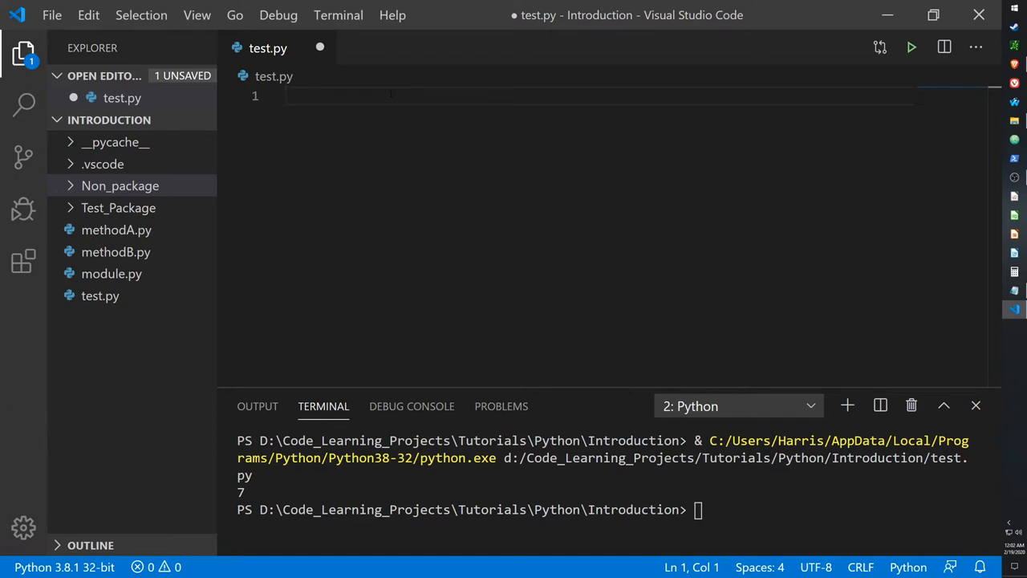
Write print((3, 2) + (4, 3)) and run it to show (3, 2, 4, 3) in the terminal.
{"action": "type", "text": "("}
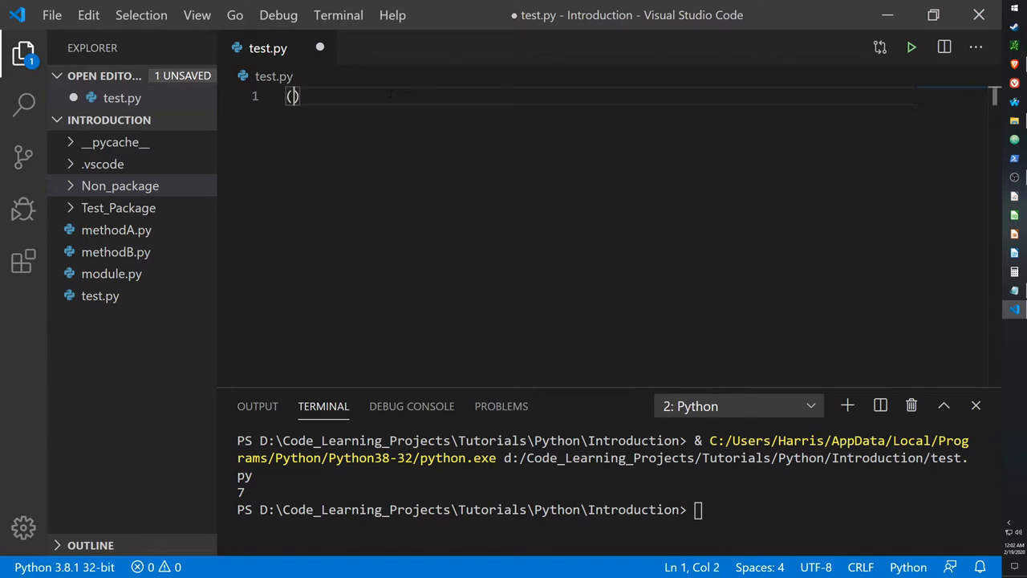
{"action": "type", "text": "3, 2"}
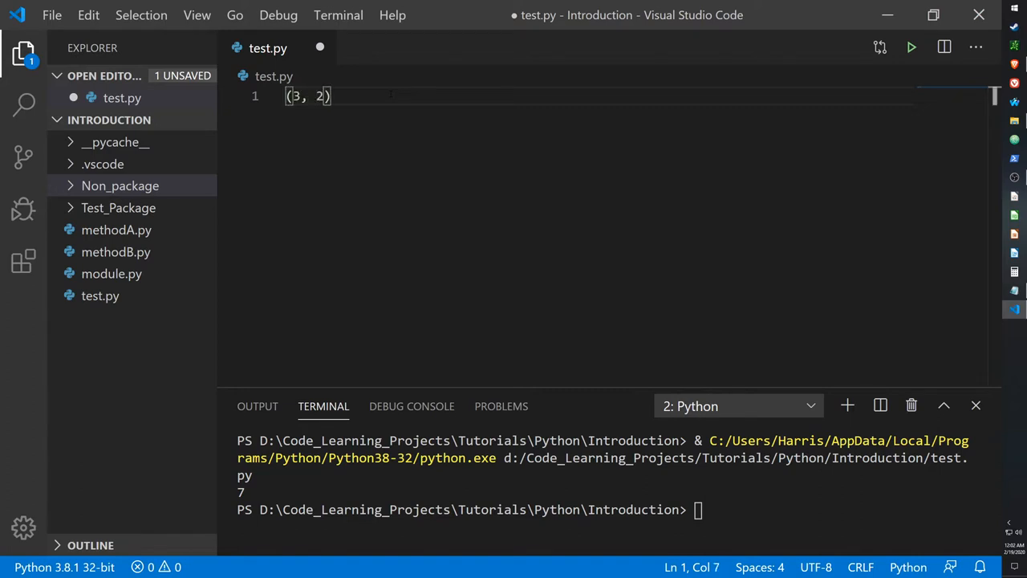
{"action": "type", "text": "+ (4"}
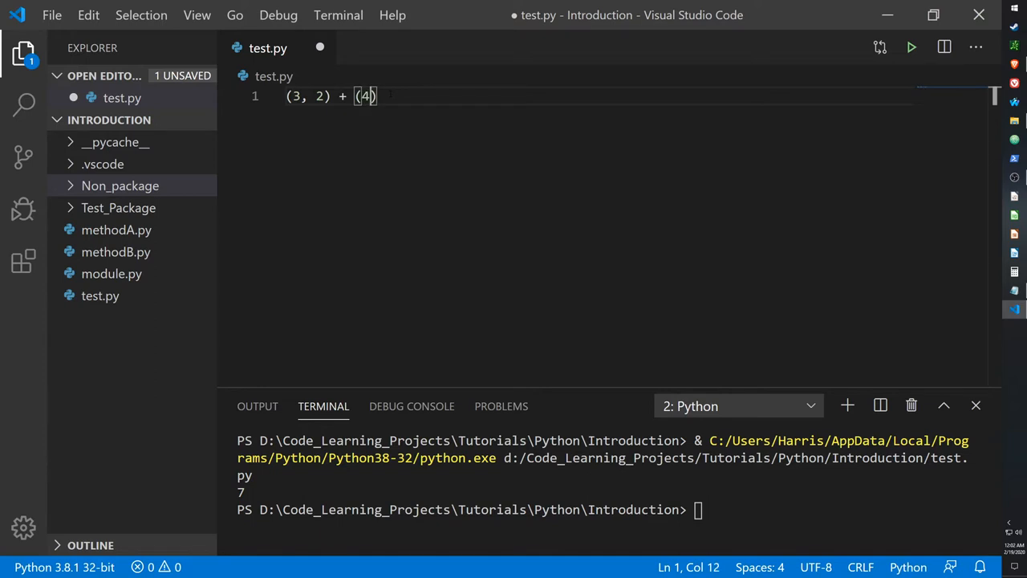
{"action": "type", "text": ", 3"}
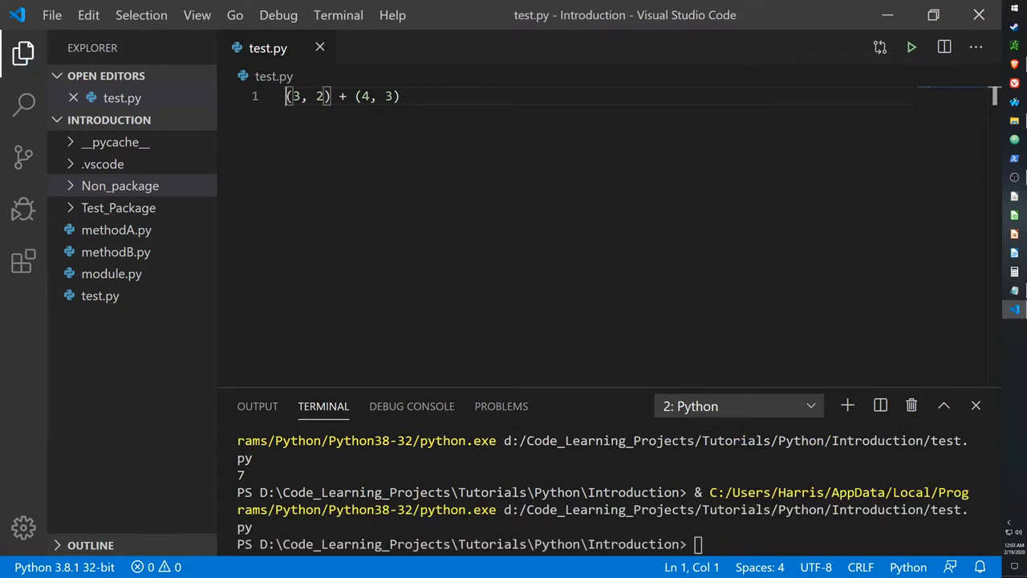
{"action": "type", "text": "print("}
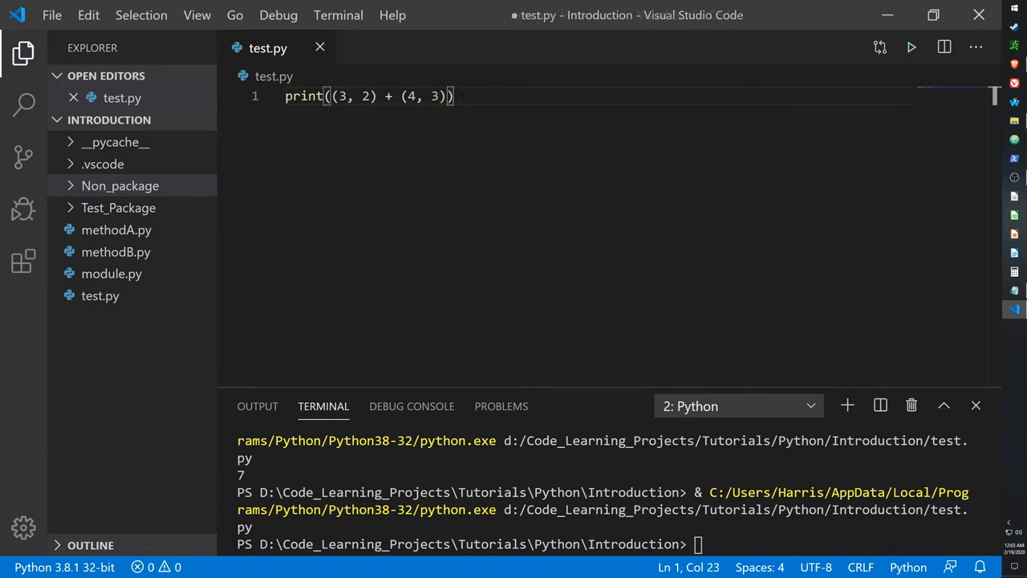
{"action": "left_click", "coordinate": [912, 46]}
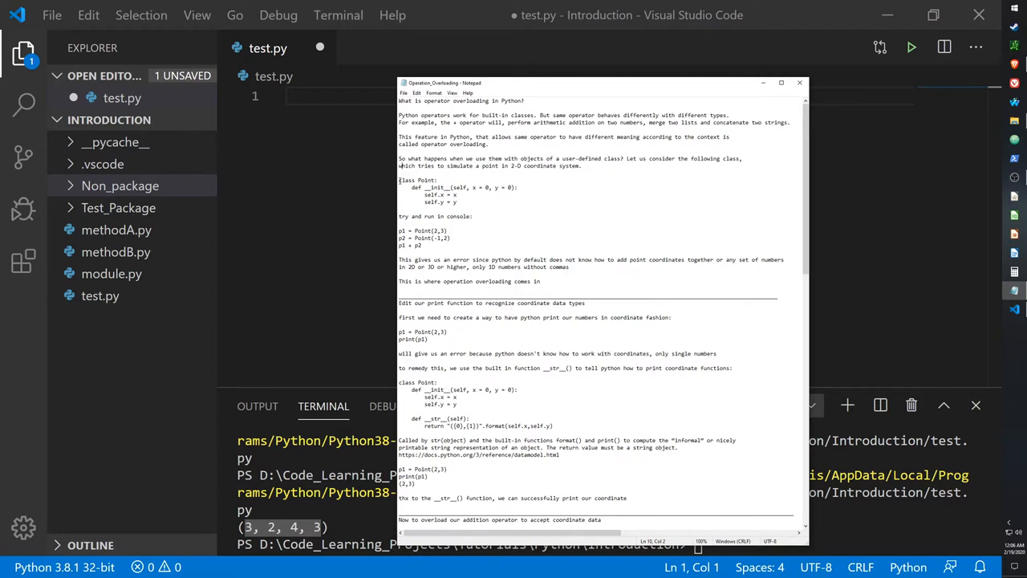
Copy the Point class with its x and y initialiser from the notes into test.py.
{"action": "left_click_drag", "start_coordinate": [398, 180], "coordinate": [457, 202]}
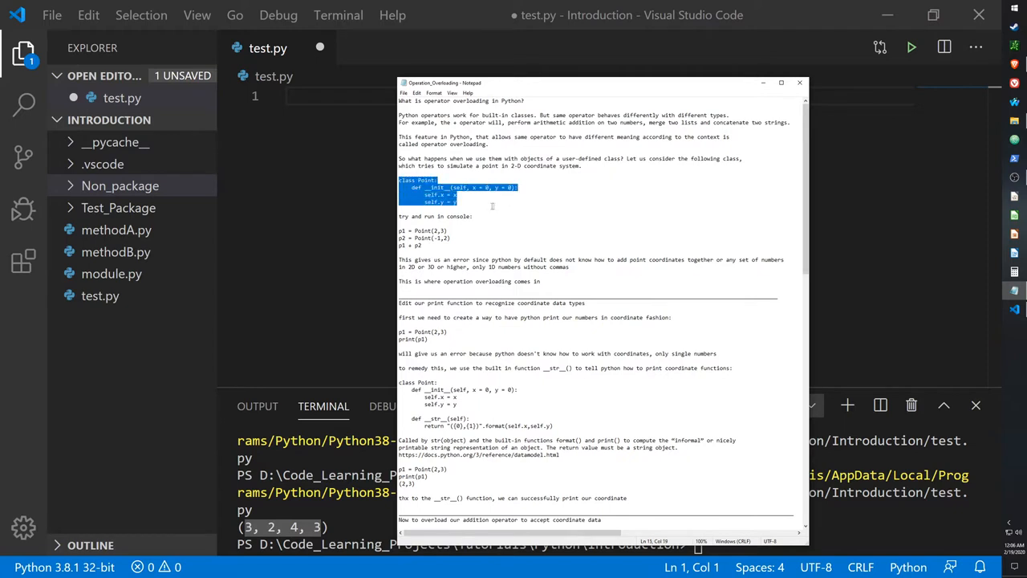
{"action": "left_click", "coordinate": [799, 82]}
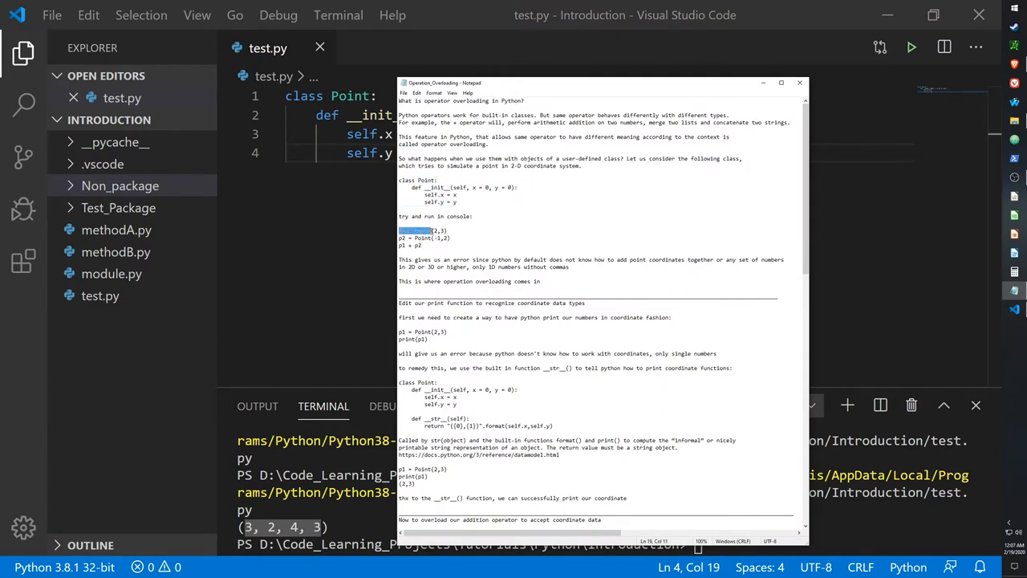
Add p1 = Point(2,3) and print(p1), clear the terminal with cls and run to see the default object text.
{"action": "left_click", "coordinate": [799, 84]}
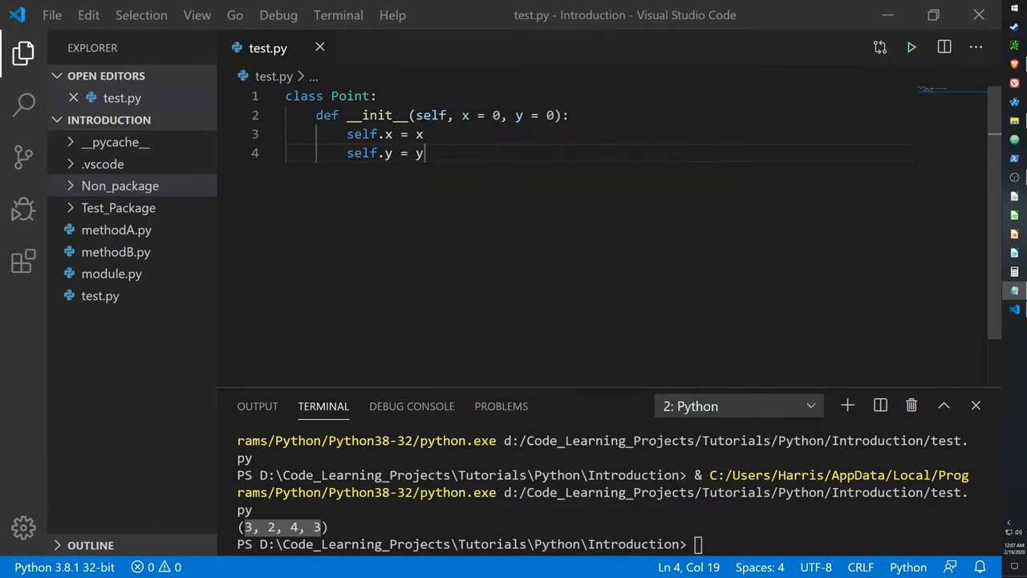
{"action": "key", "text": "Enter"}
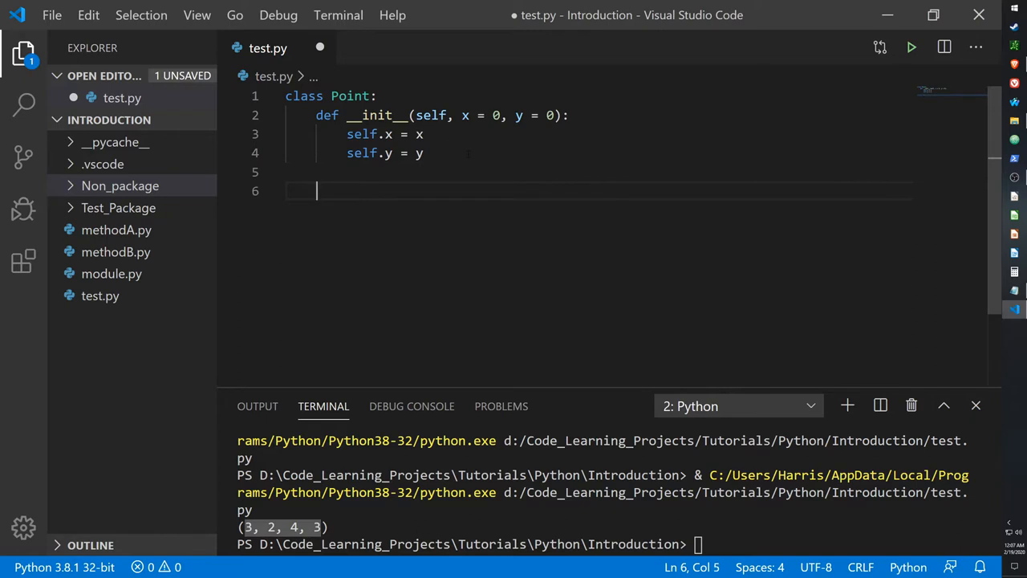
{"action": "type", "text": "p1 = Point(2,3)"}
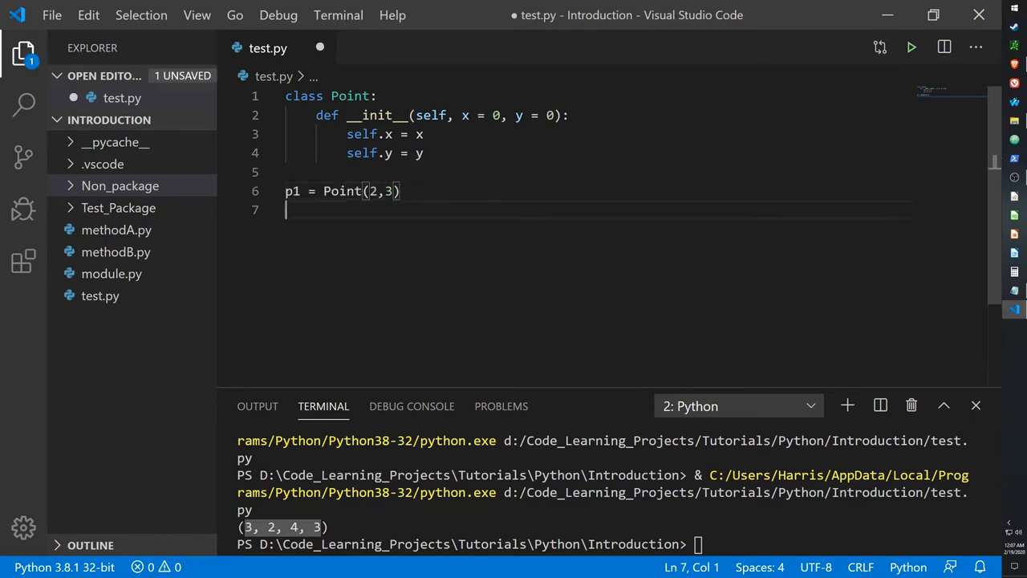
{"action": "type", "text": "print("}
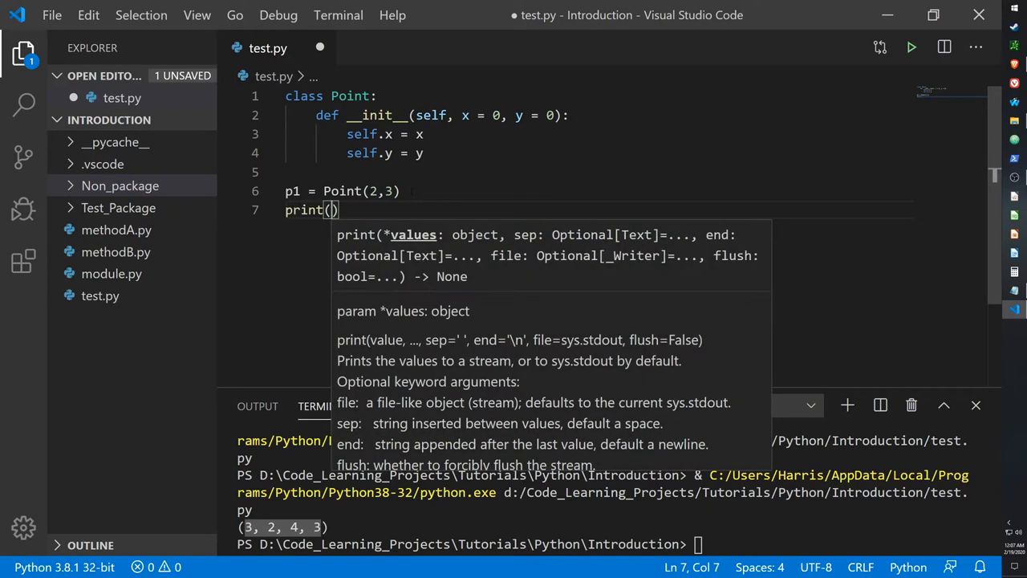
{"action": "type", "text": "p1"}
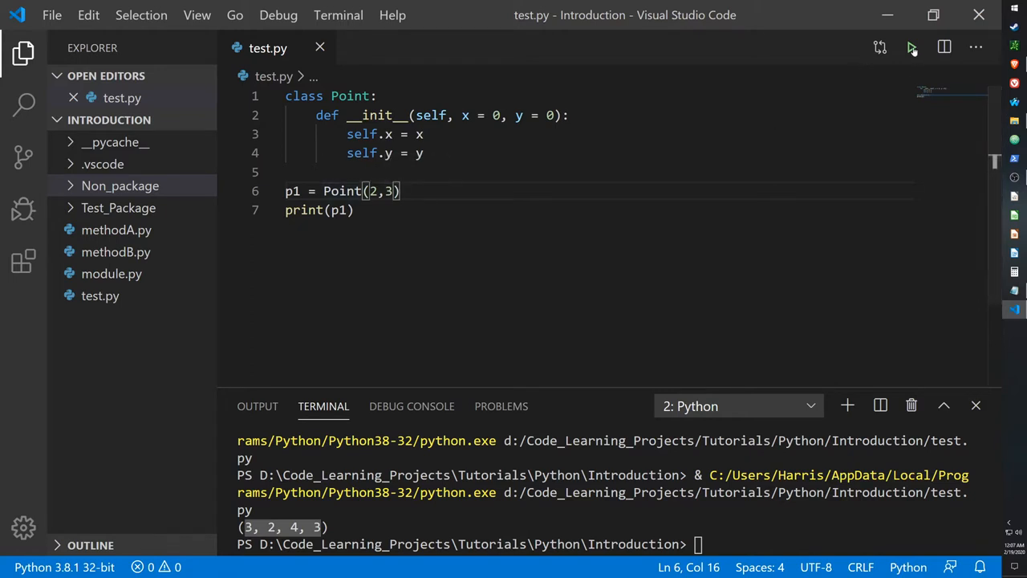
{"action": "type", "text": "cls"}
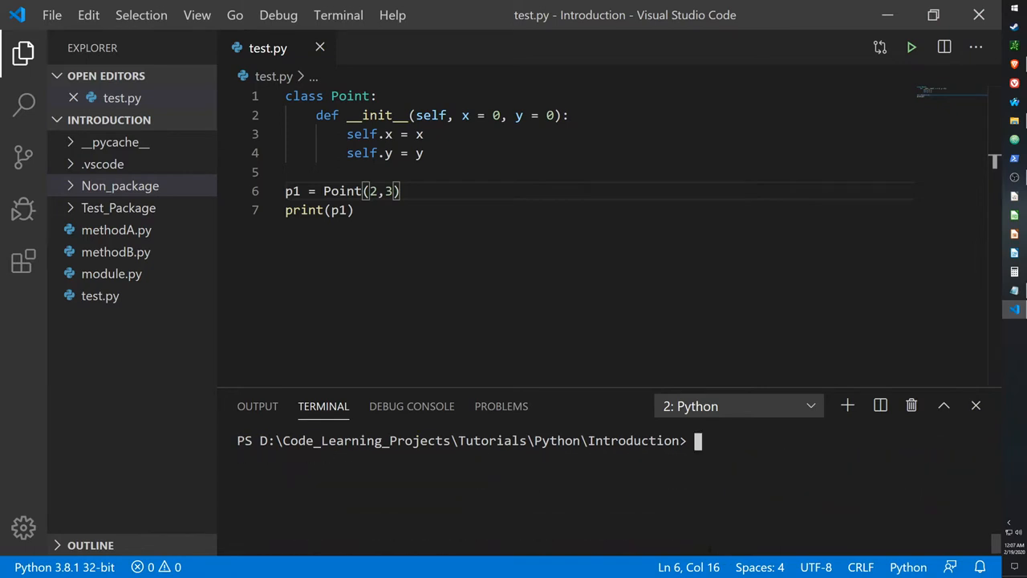
{"action": "left_click", "coordinate": [912, 47]}
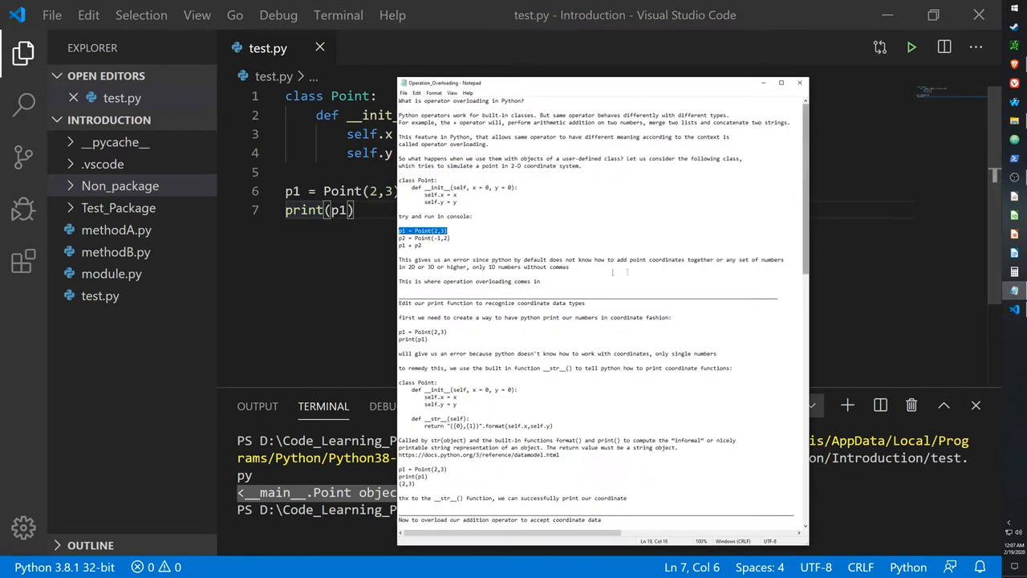
Take the __str__ method returning "({0},{1})".format(self.x,self.y) from the notes into the Point class.
{"action": "scroll", "scroll_direction": "down", "scroll_amount": 3}
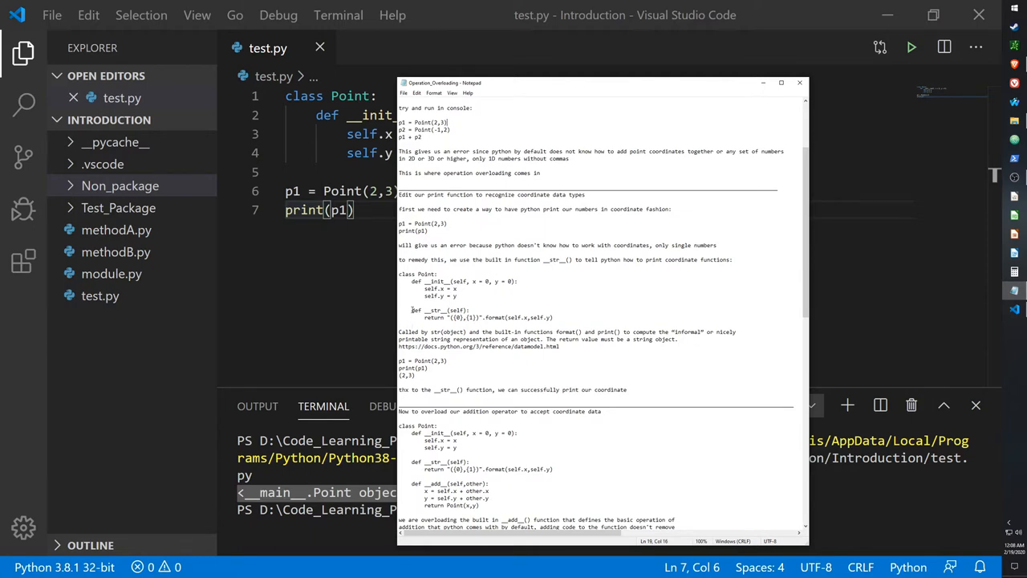
{"action": "left_click_drag", "start_coordinate": [411, 310], "coordinate": [552, 318]}
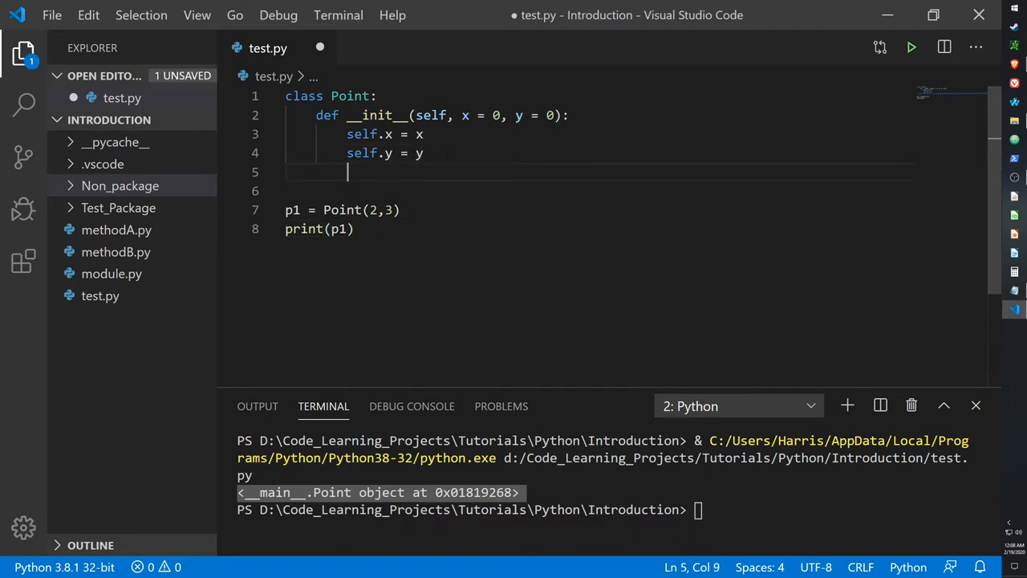
{"action": "key", "text": "enter"}
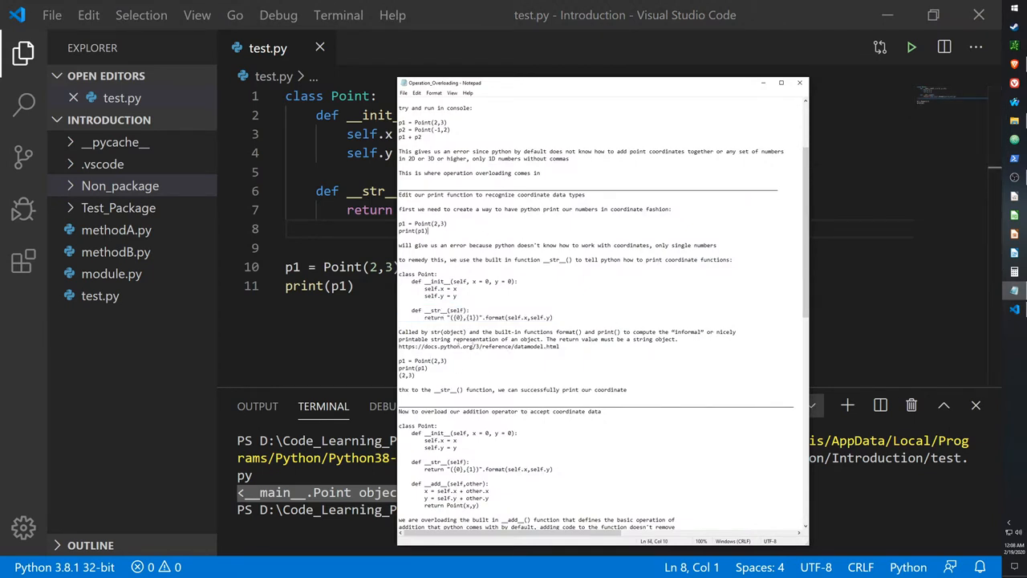
{"action": "left_click_drag", "start_coordinate": [398, 331], "coordinate": [741, 331]}
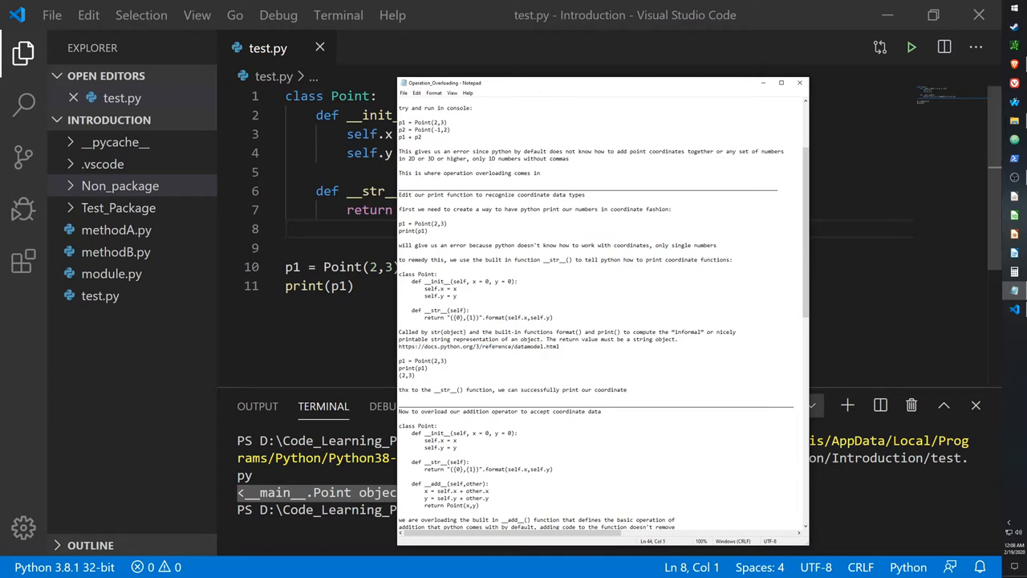
{"action": "left_click", "coordinate": [800, 84]}
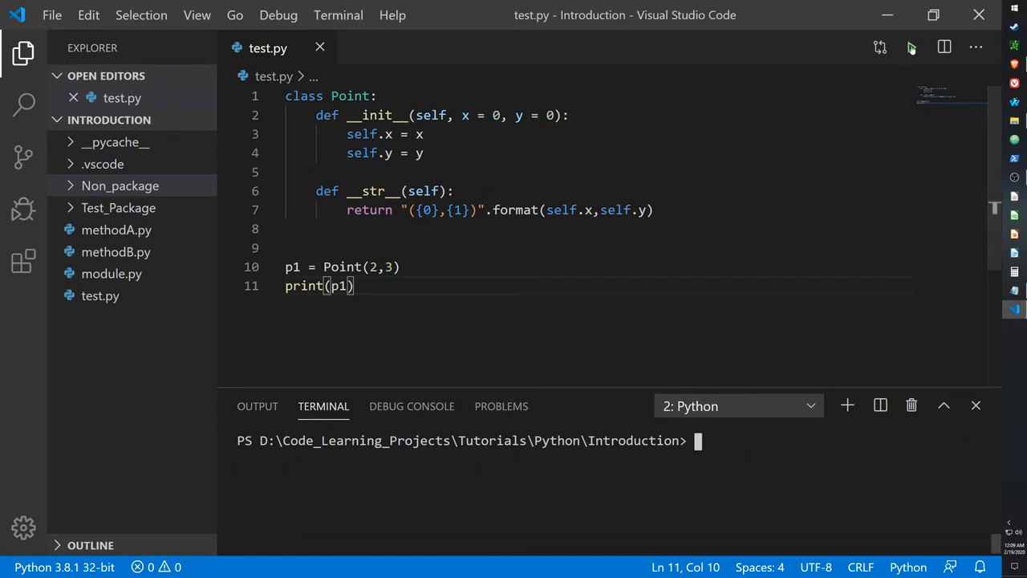
Run test.py after adding p2 = Point(4,6) and printing p1 + p2.
{"action": "left_click", "coordinate": [912, 46]}
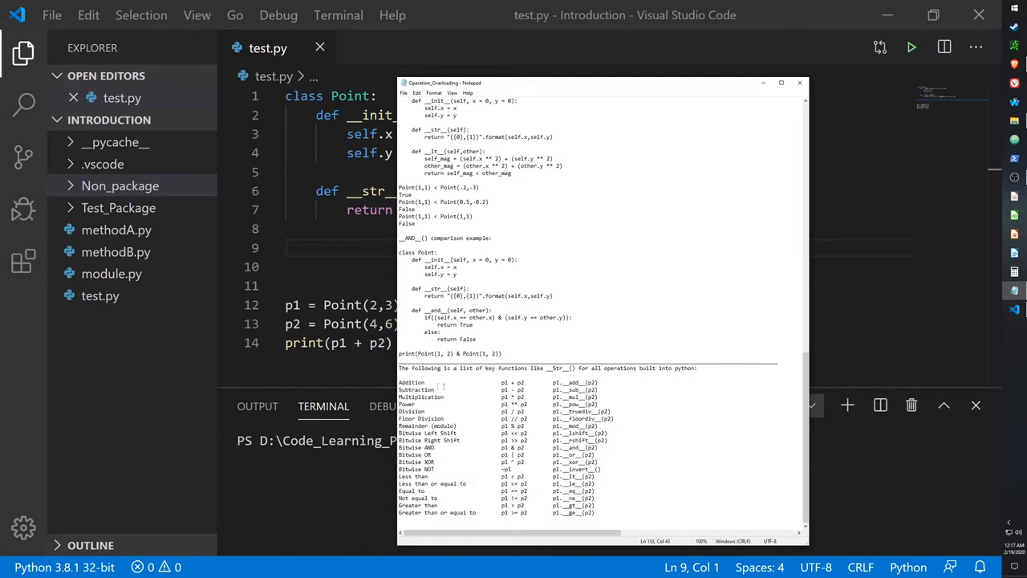
Highlight __add__ in the addition row of the operator function table.
{"action": "double_click", "coordinate": [411, 382]}
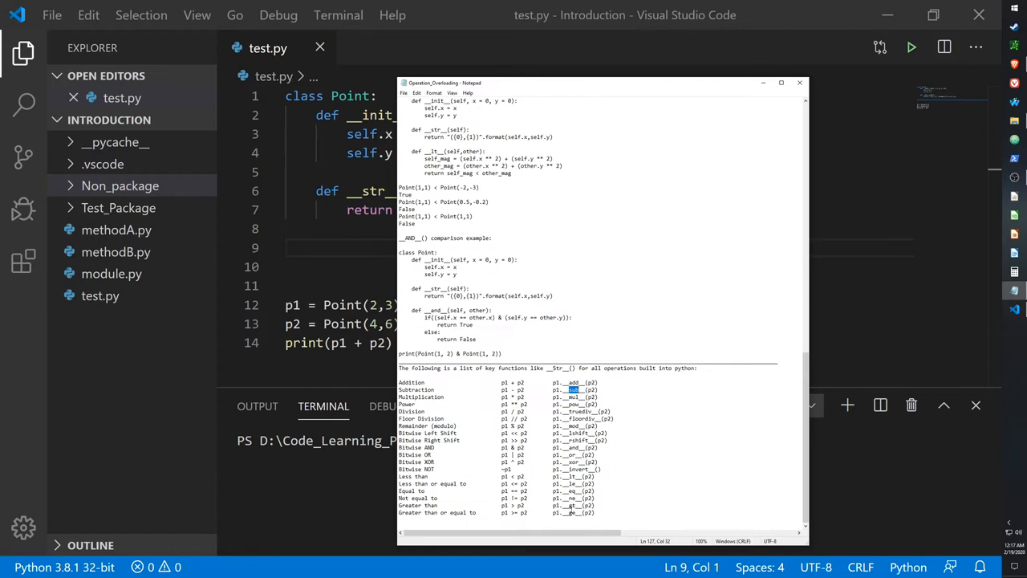
{"action": "mouse_move", "coordinate": [608, 347]}
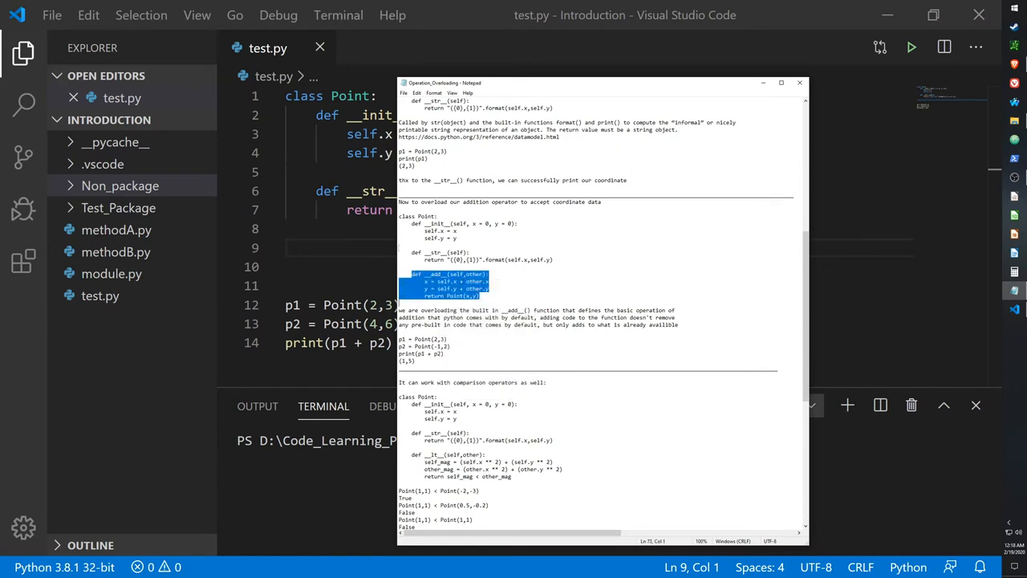
Save test.py with the new __add__ method and review the note about overloading __add__.
{"action": "left_click", "coordinate": [799, 83]}
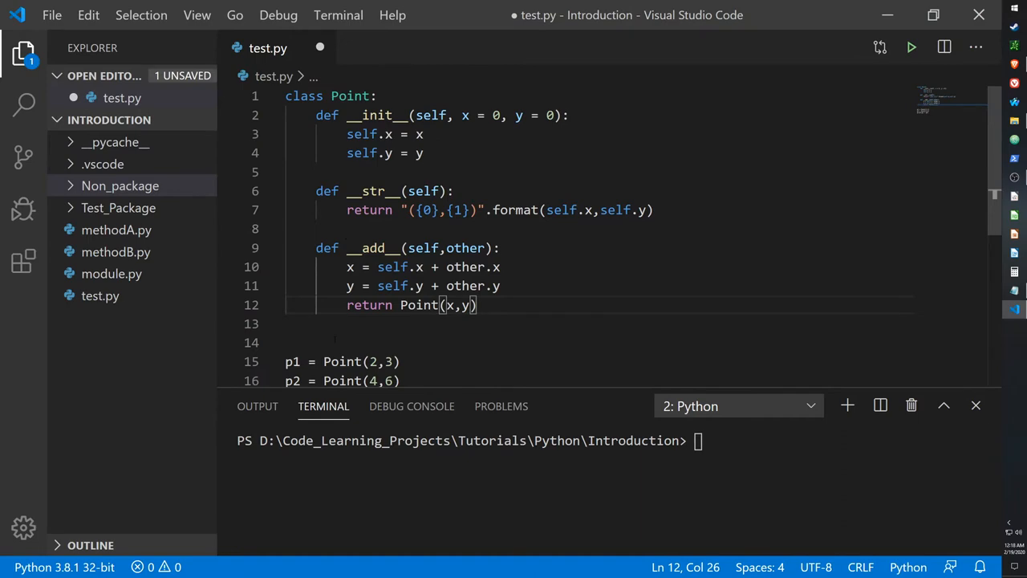
{"action": "key", "text": "ctrl+s"}
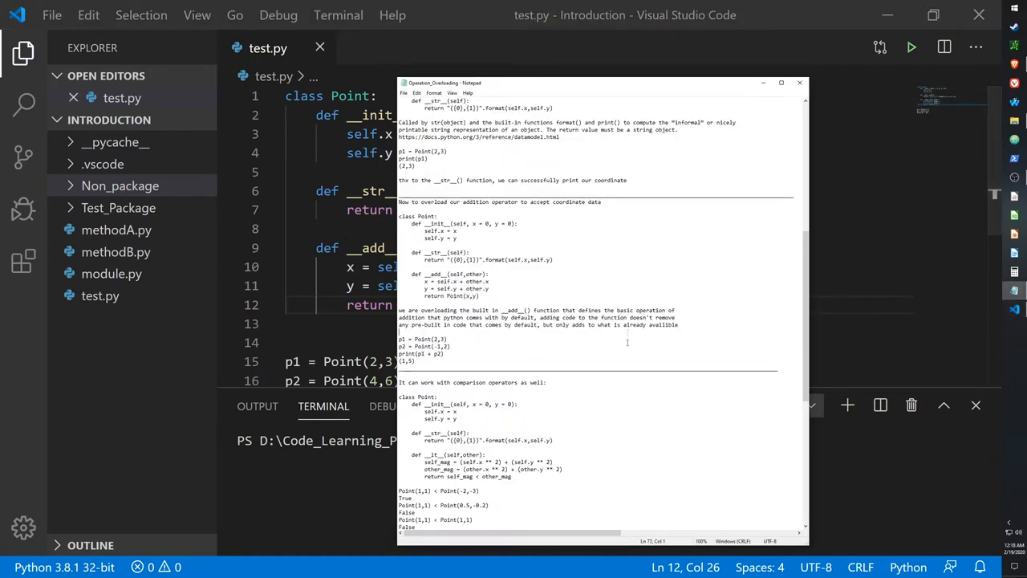
{"action": "scroll", "scroll_direction": "down", "scroll_amount": 3}
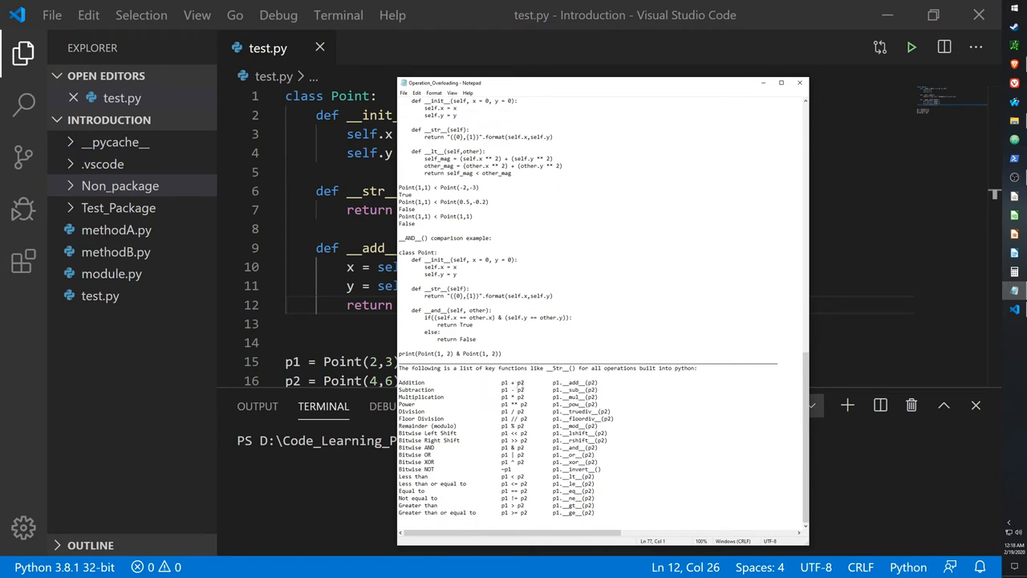
{"action": "double_click", "coordinate": [572, 382]}
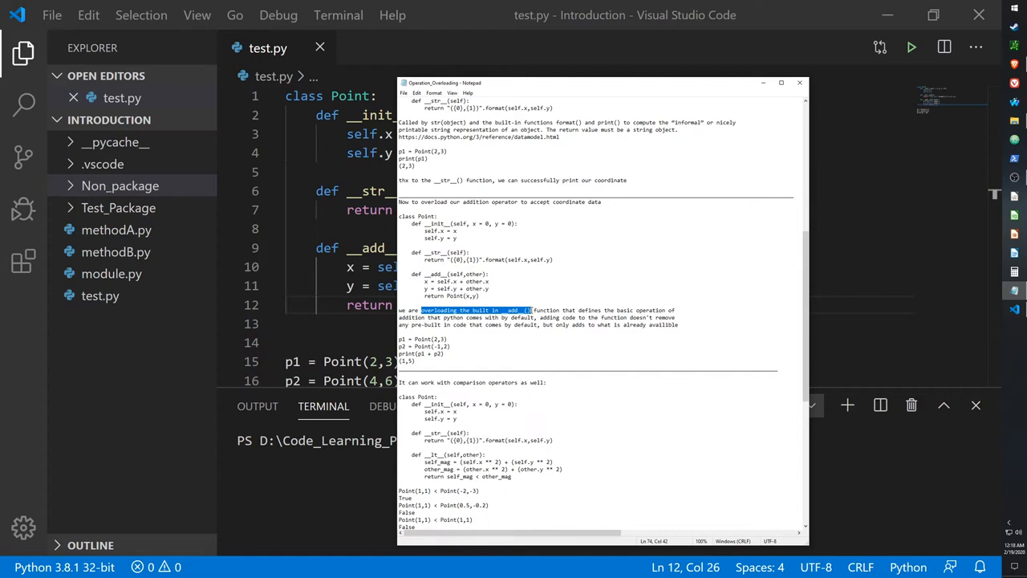
{"action": "mouse_move", "coordinate": [530, 313]}
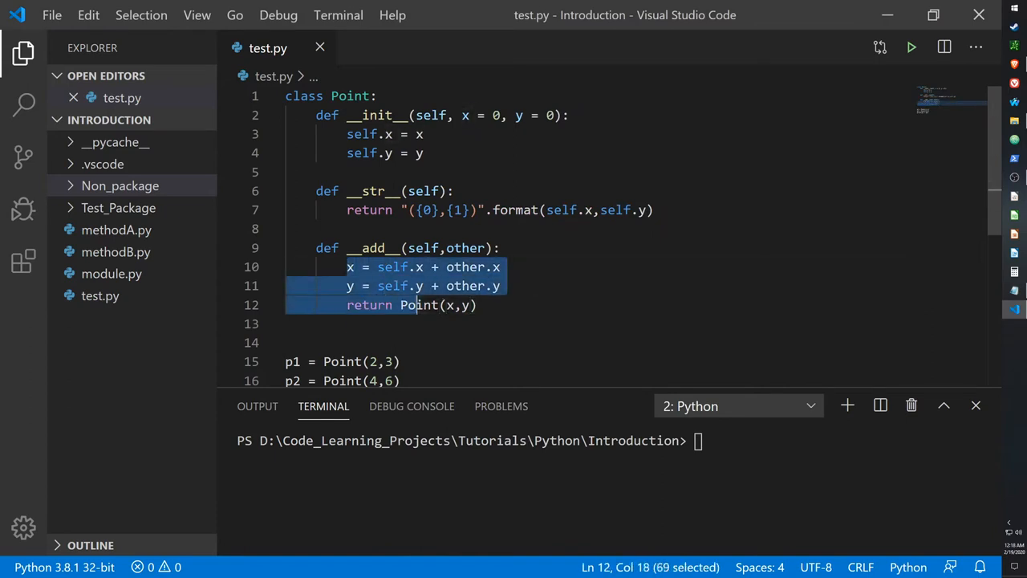
{"action": "key", "text": "shift+end"}
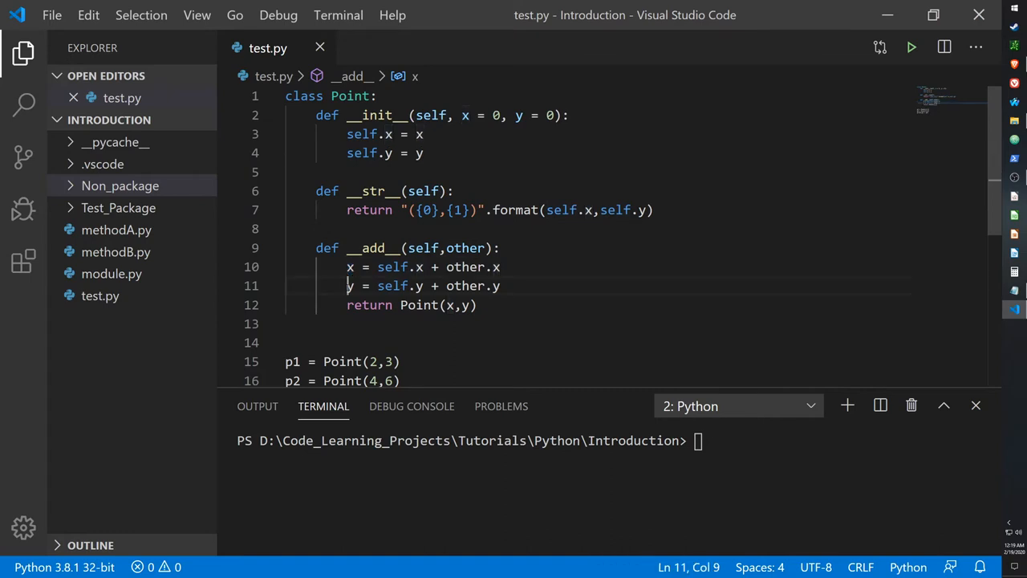
Review the __add__ method in the class and the Point(2,3) and Point(4,6) lines it will add.
{"action": "double_click", "coordinate": [350, 285]}
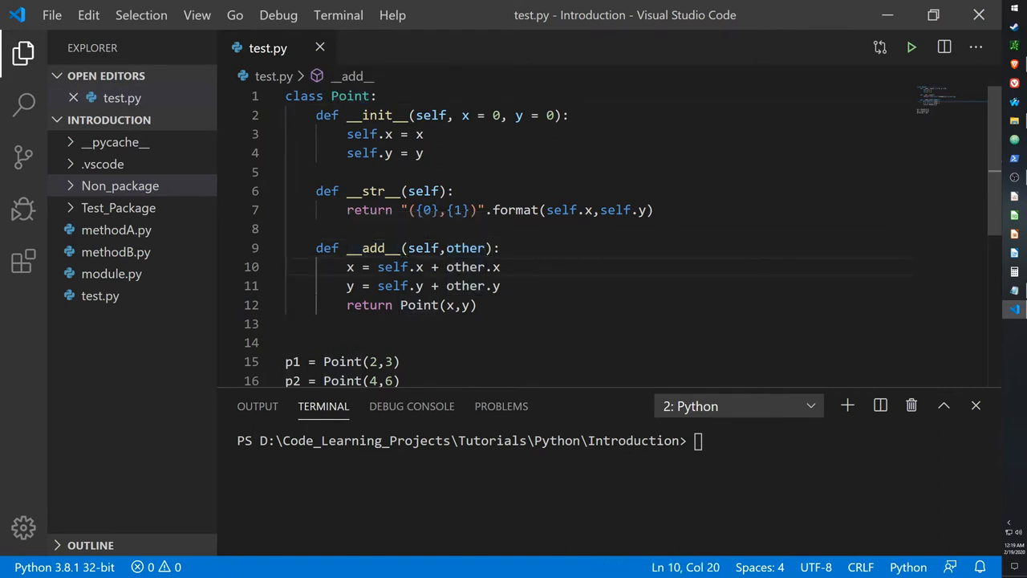
{"action": "left_click_drag", "start_coordinate": [314, 247], "coordinate": [475, 305]}
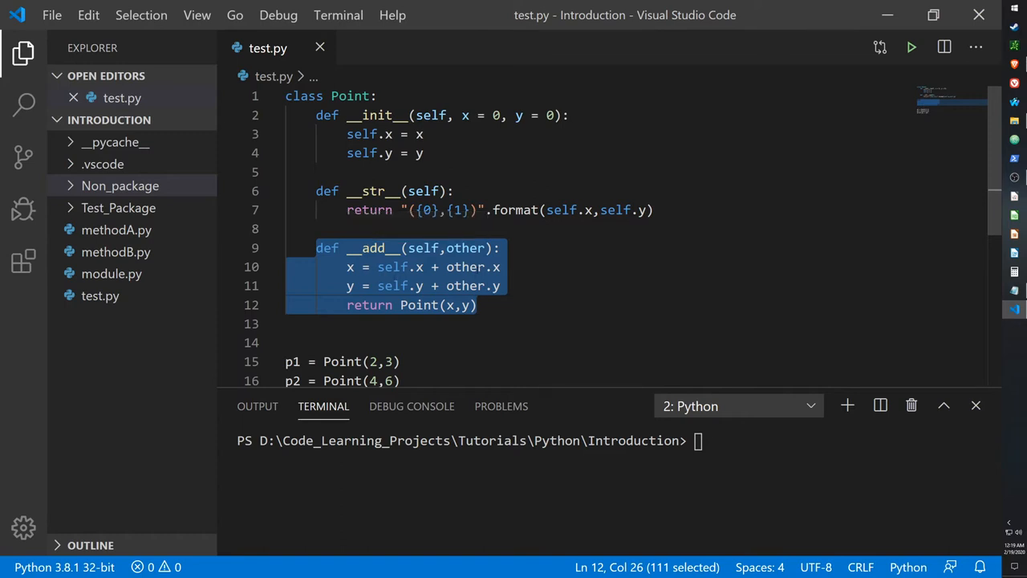
{"action": "left_click", "coordinate": [482, 266]}
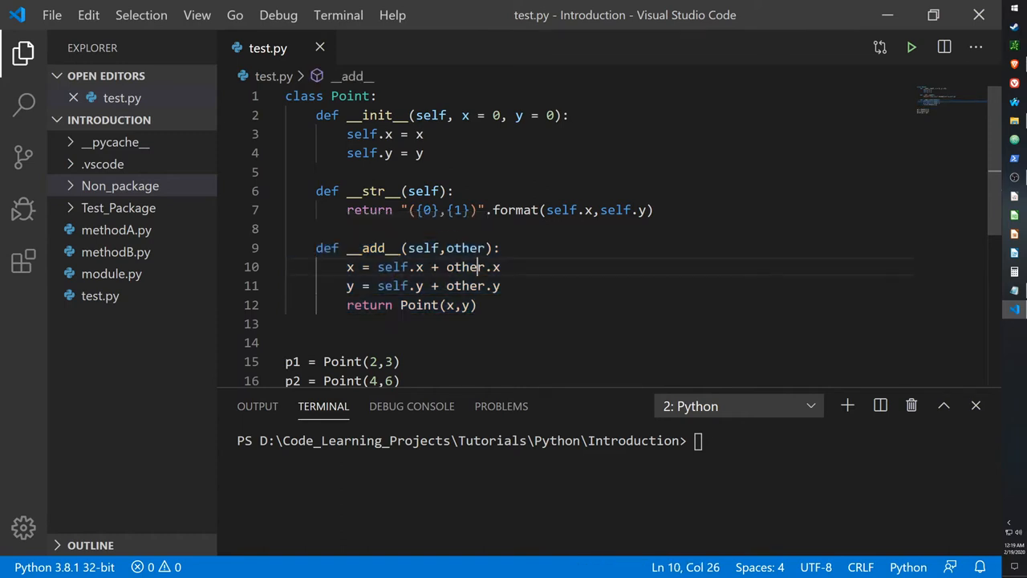
{"action": "scroll", "scroll_direction": "down", "scroll_amount": 3}
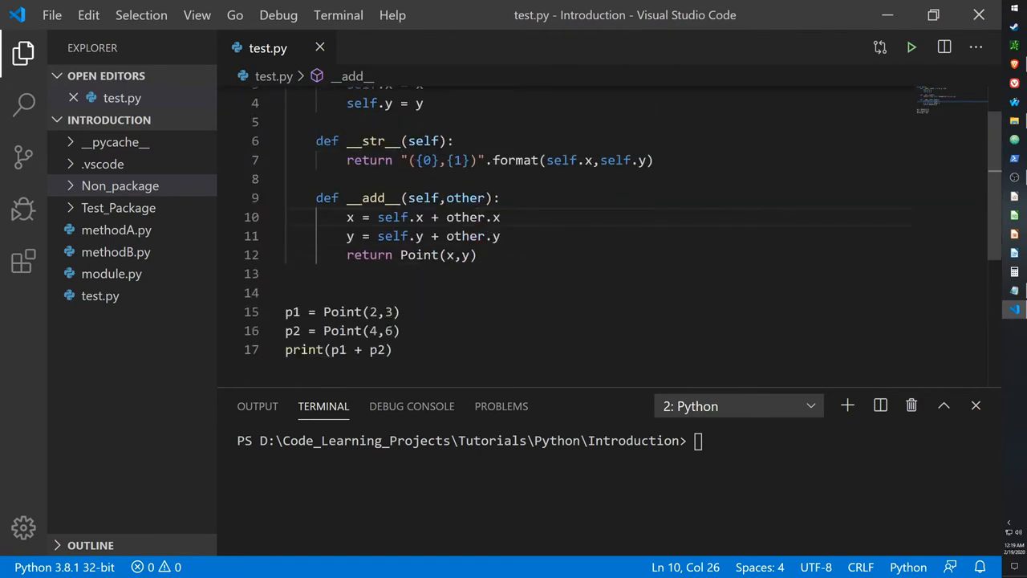
{"action": "double_click", "coordinate": [292, 311]}
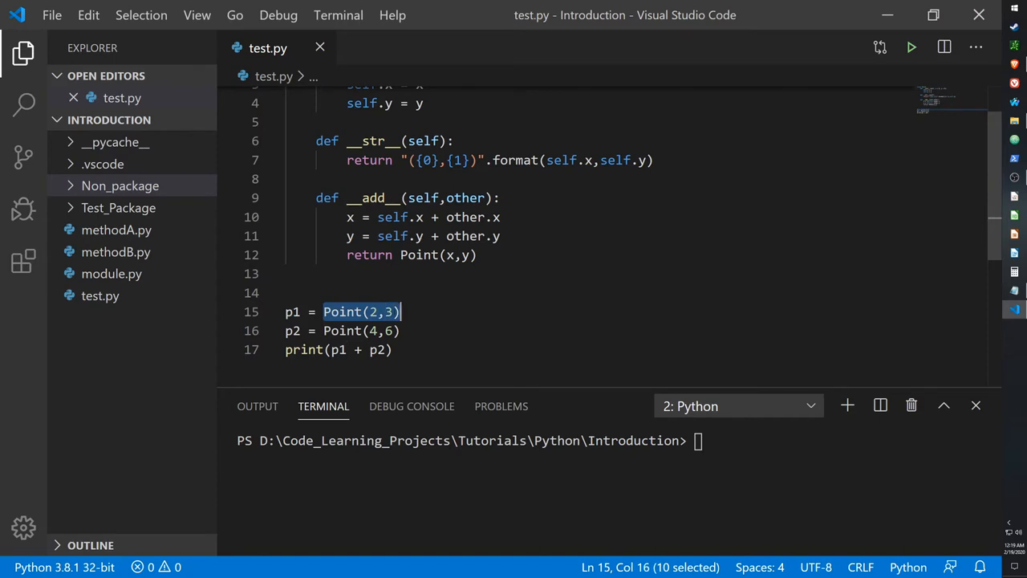
{"action": "double_click", "coordinate": [340, 330]}
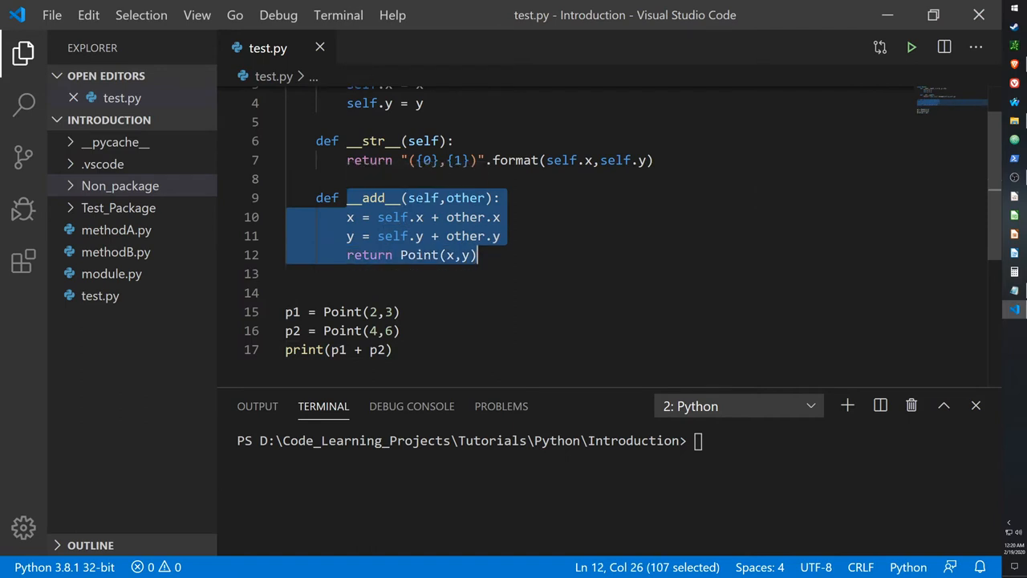
Run test.py to print (6,9) for p1 + p2, then add print(3 + 5) for a second run printing 8.
{"action": "left_click", "coordinate": [337, 350]}
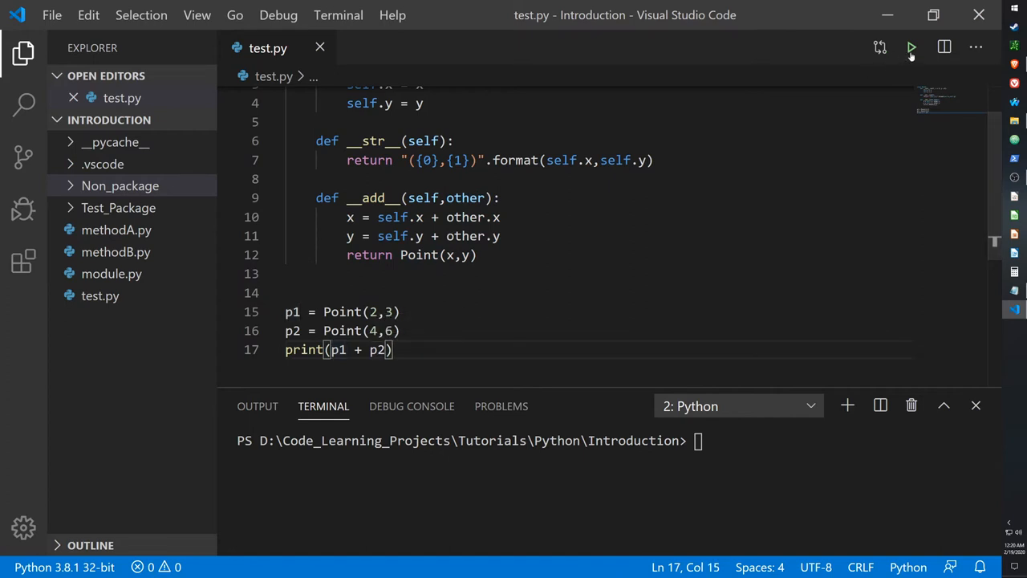
{"action": "left_click", "coordinate": [912, 46]}
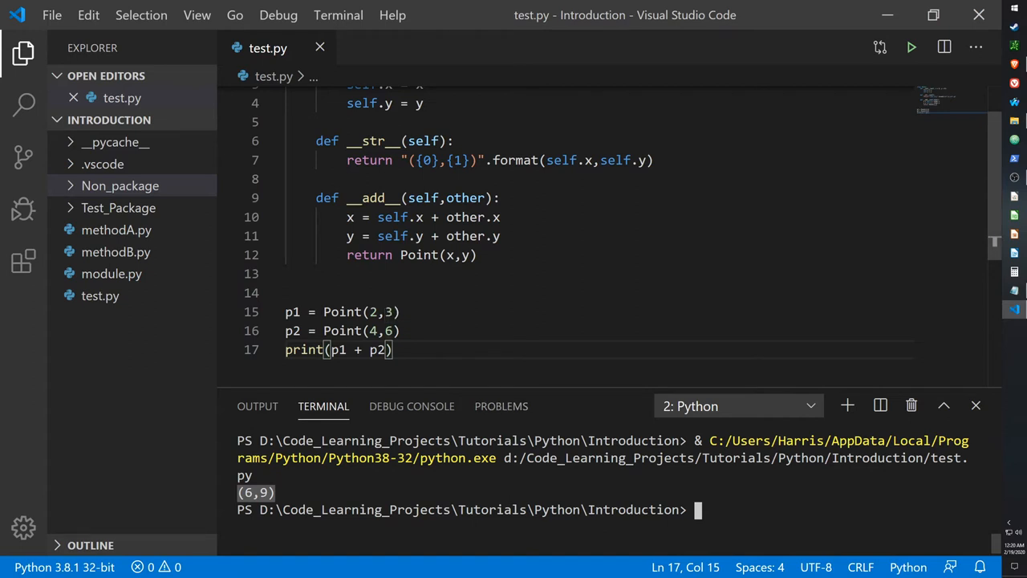
{"action": "key", "text": "enter"}
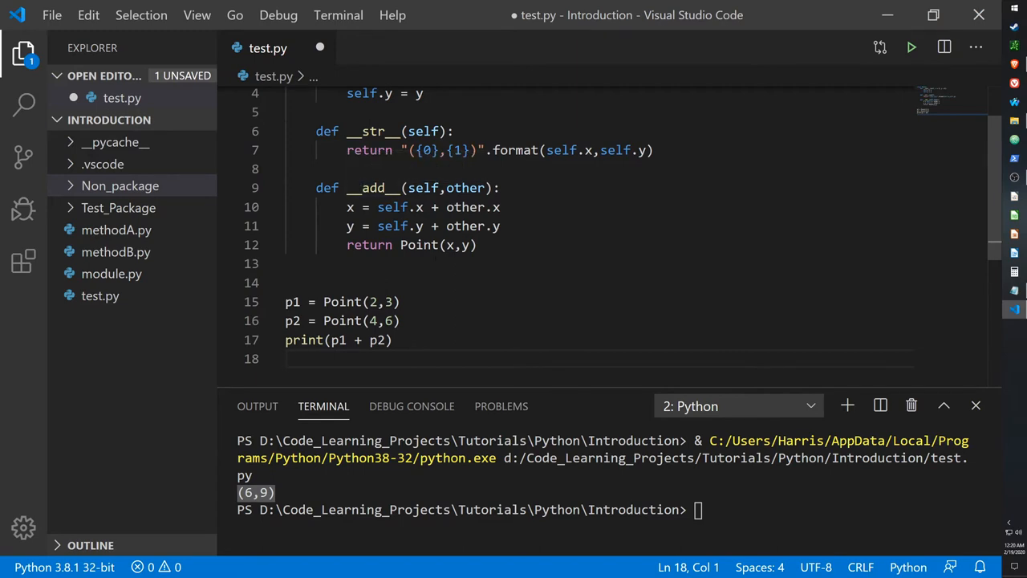
{"action": "type", "text": "print("}
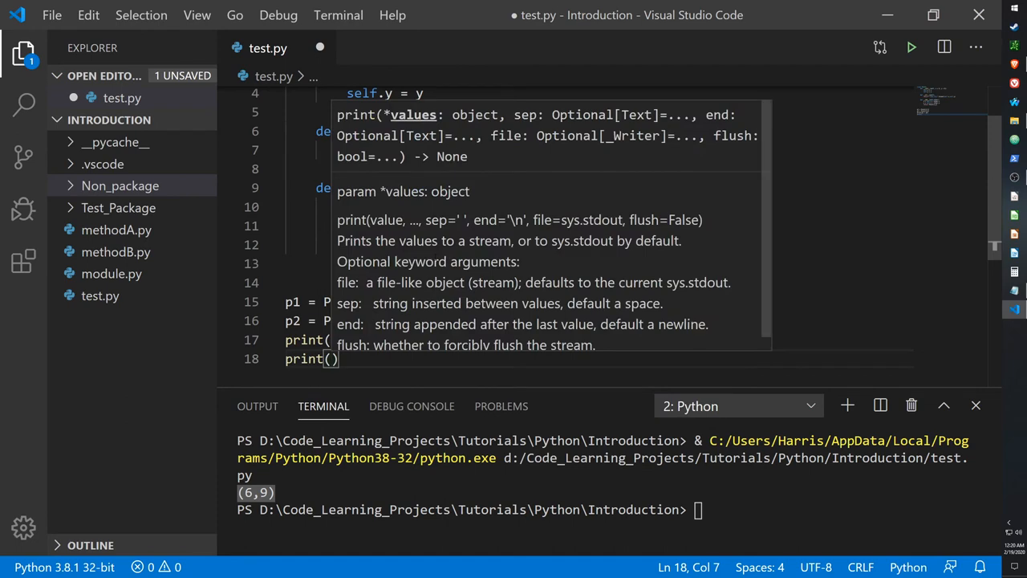
{"action": "type", "text": "3 + 5"}
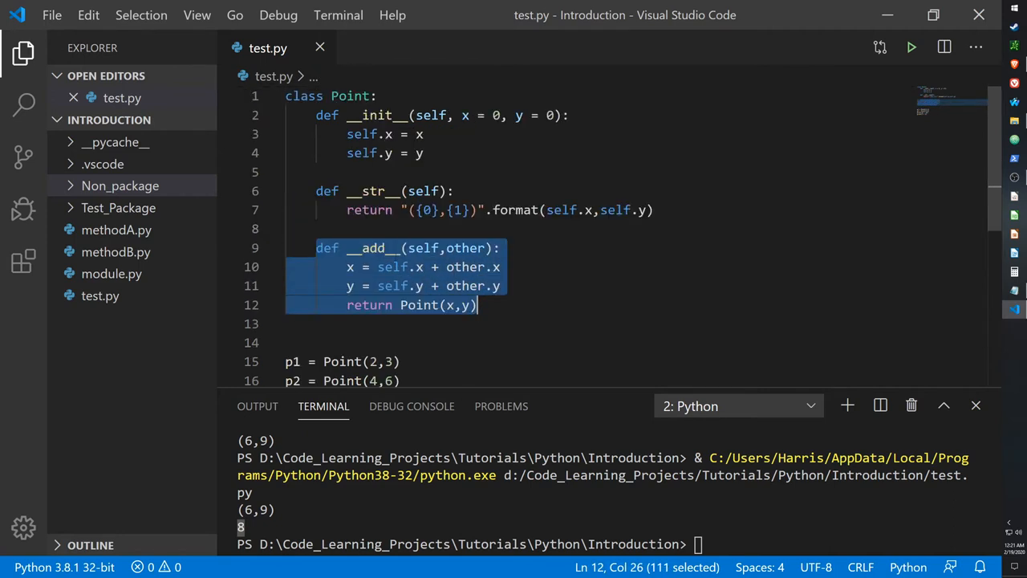
Bring up the comparison section of the notes with the __lt__ method comparing squared magnitudes.
{"action": "left_click", "coordinate": [475, 305]}
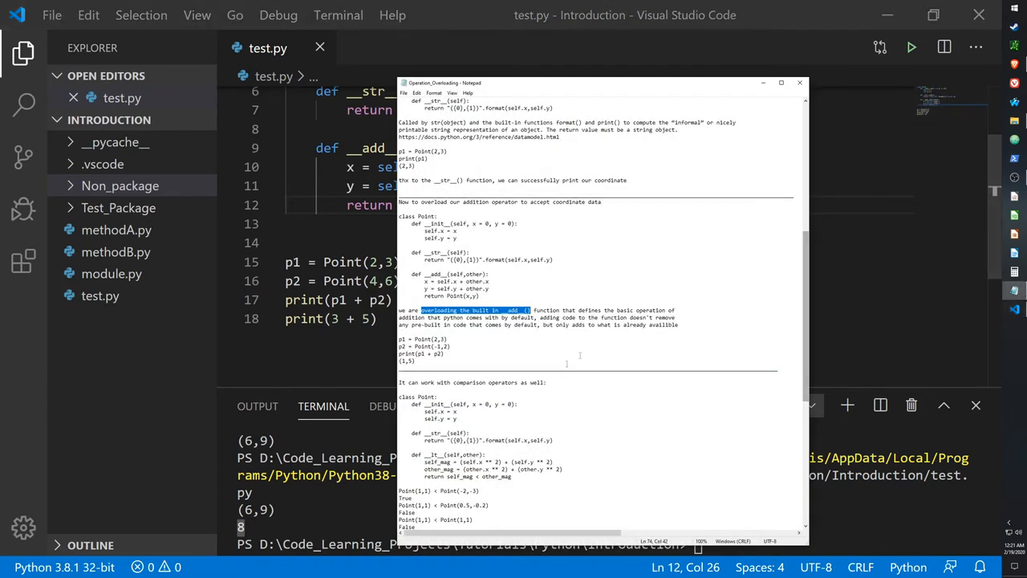
{"action": "scroll", "scroll_direction": "down", "scroll_amount": 3}
{"action": "type", "text": "self_mag < other_mag"}
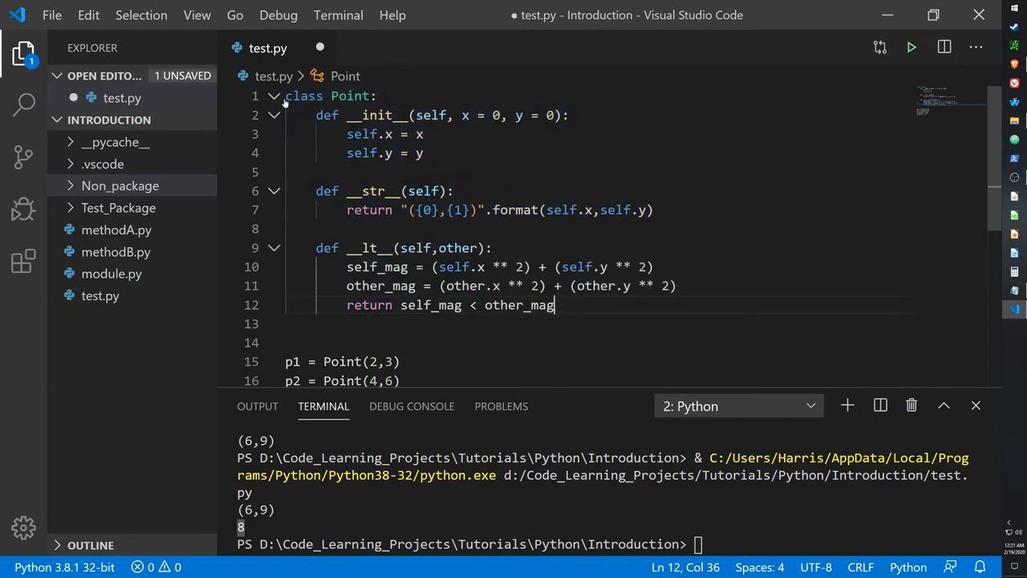
Save the __lt__ method and add print(Point(1,1) < Point(-2,-3)) below the class.
{"action": "key", "text": "ctrl+s"}
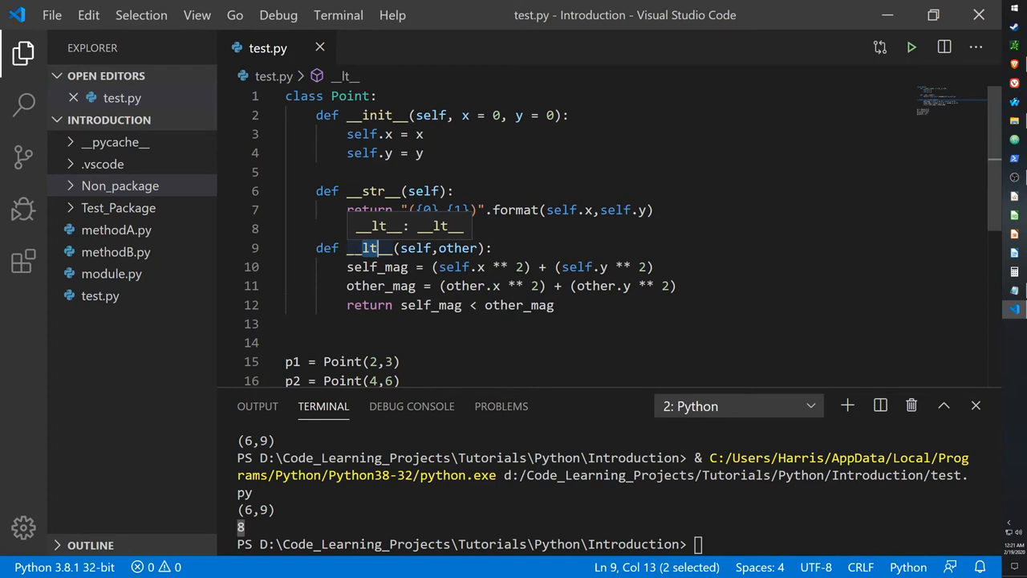
{"action": "double_click", "coordinate": [377, 266]}
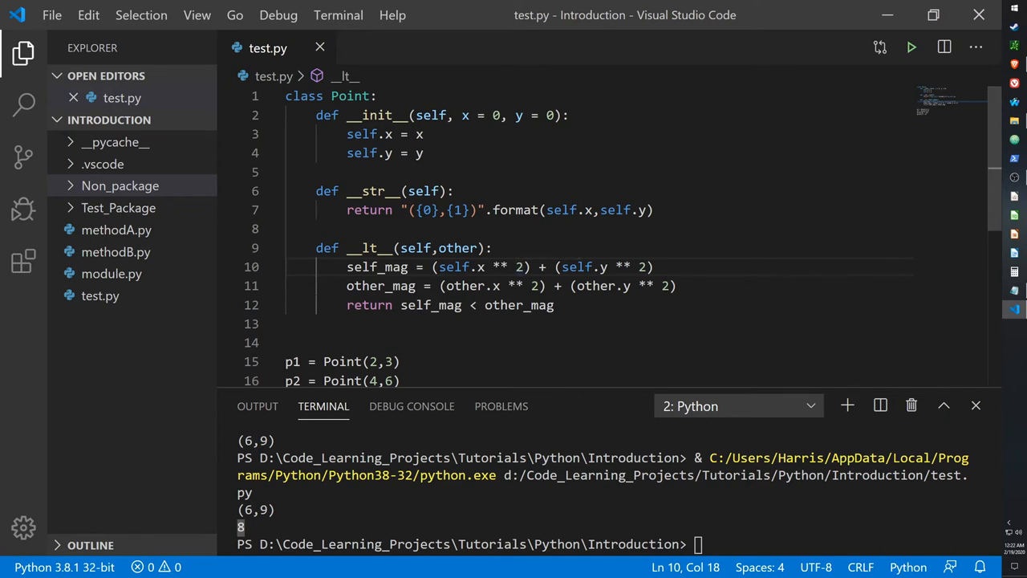
{"action": "double_click", "coordinate": [432, 305]}
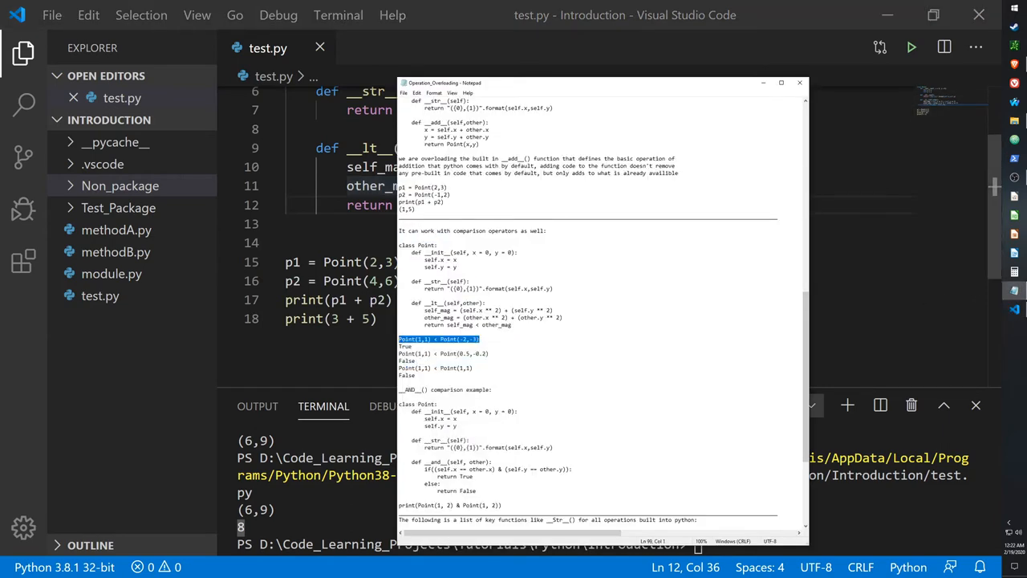
{"action": "type", "text": "p"}
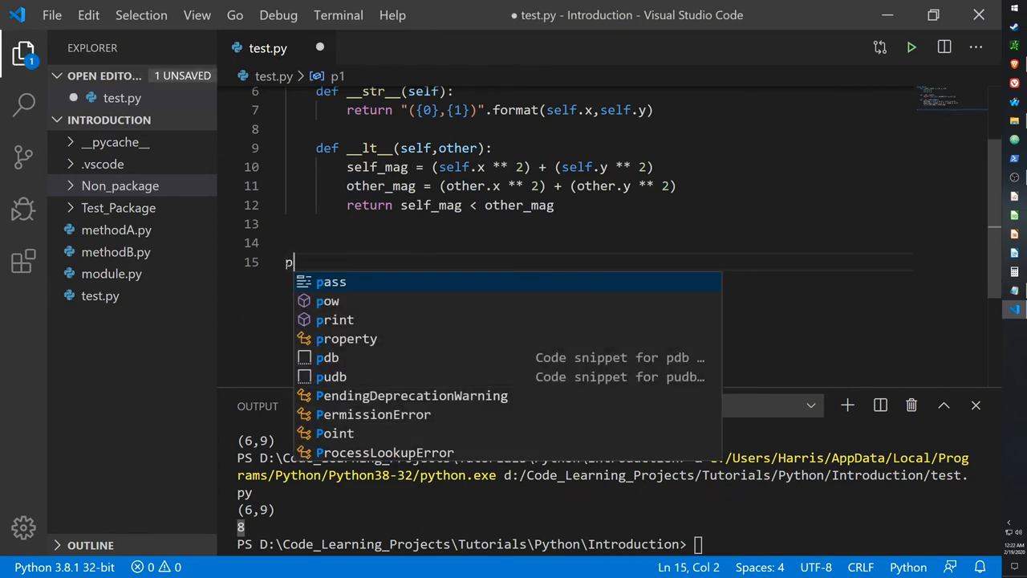
{"action": "type", "text": "rint(Point(1,1) < Point(-2,-3))"}
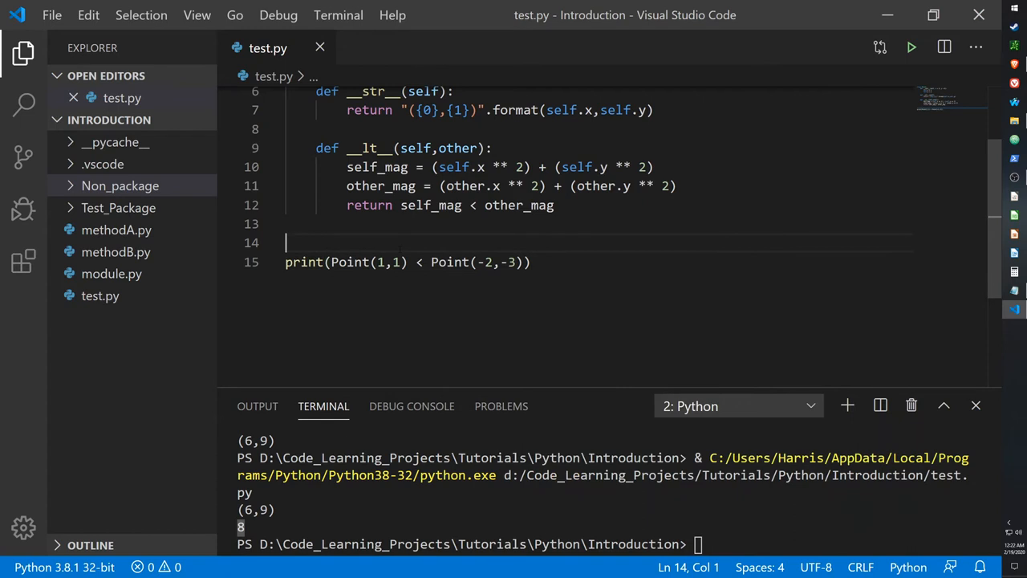
{"action": "left_click_drag", "start_coordinate": [332, 262], "coordinate": [404, 262]}
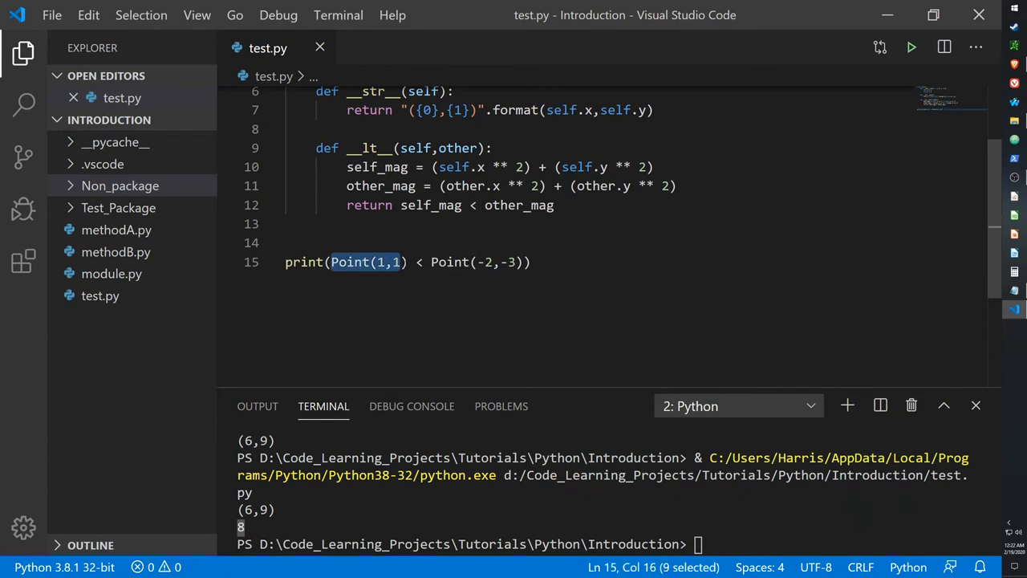
{"action": "key", "text": "shift+Right"}
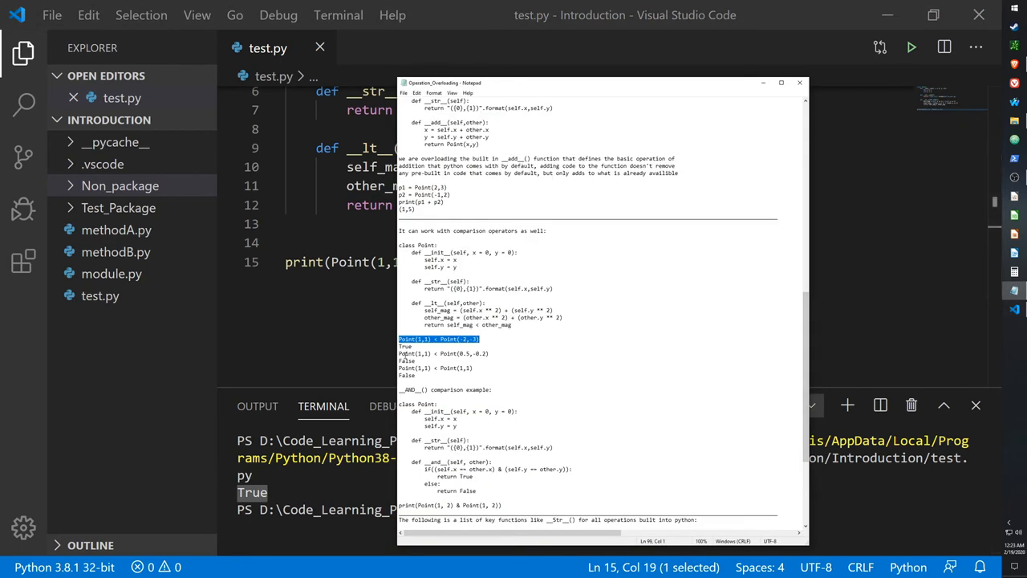
Change the comparison to Point(1,1) < Point(0.5,-0.2) and run it to print False.
{"action": "right_click", "coordinate": [441, 353]}
{"action": "type", "text": ") < Point(0.5,-0.2))"}
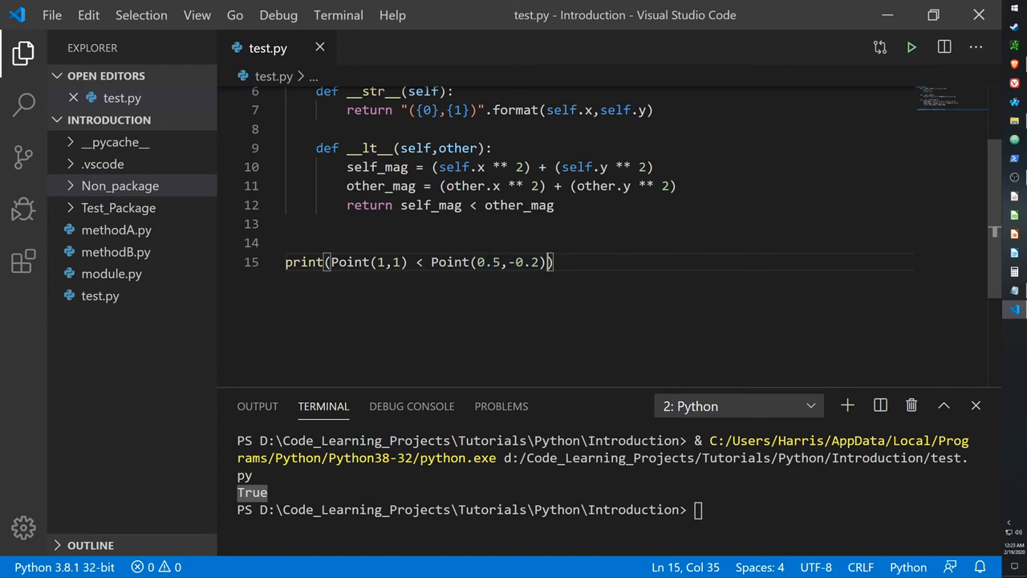
{"action": "mouse_move", "coordinate": [523, 262]}
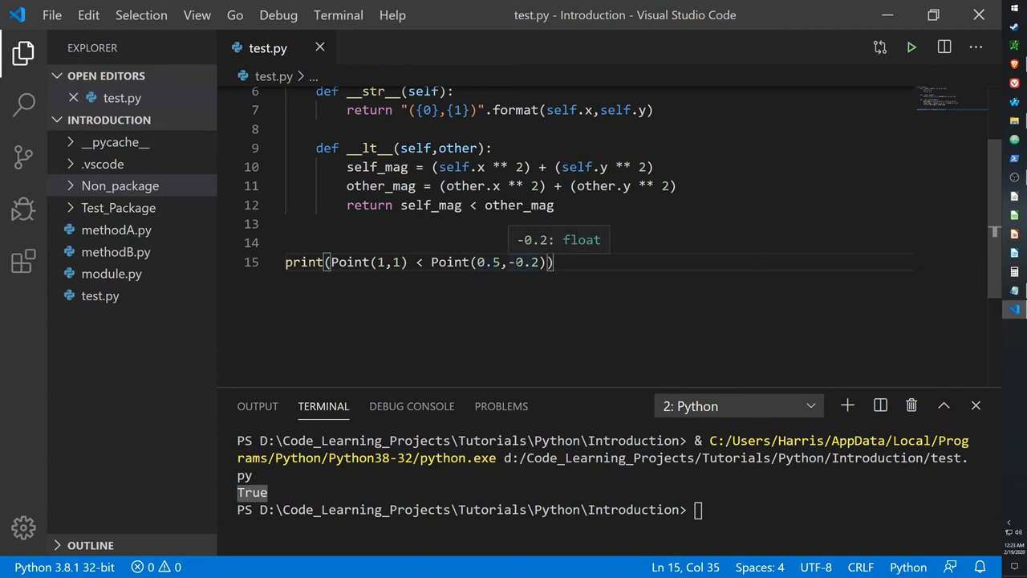
{"action": "mouse_move", "coordinate": [552, 262]}
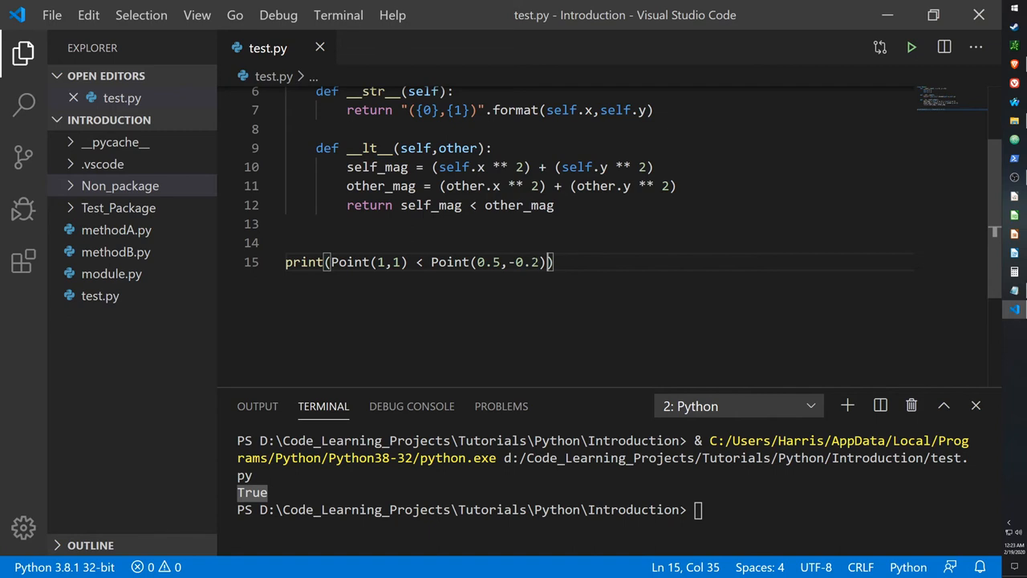
{"action": "mouse_move", "coordinate": [526, 262]}
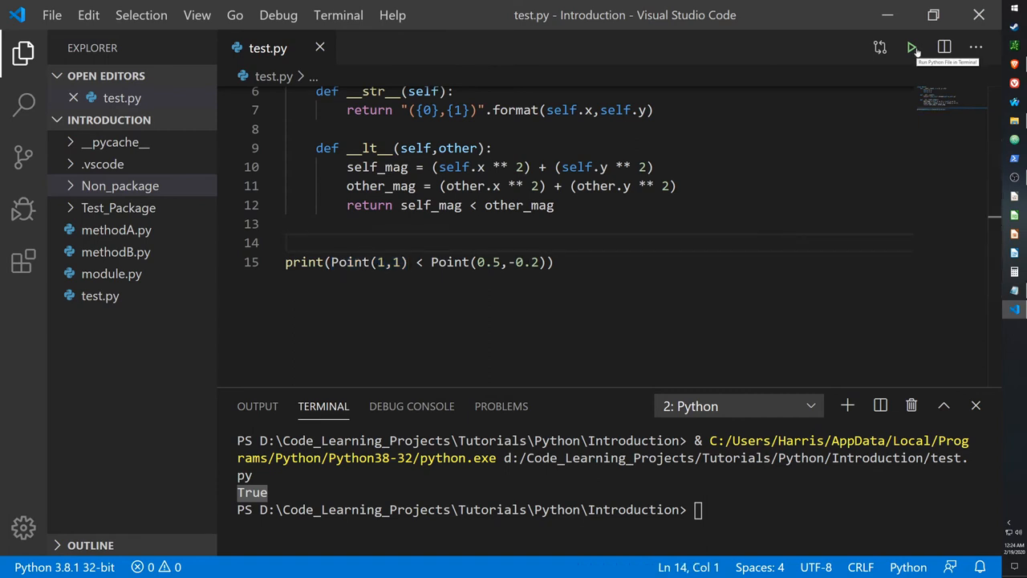
{"action": "left_click", "coordinate": [911, 47]}
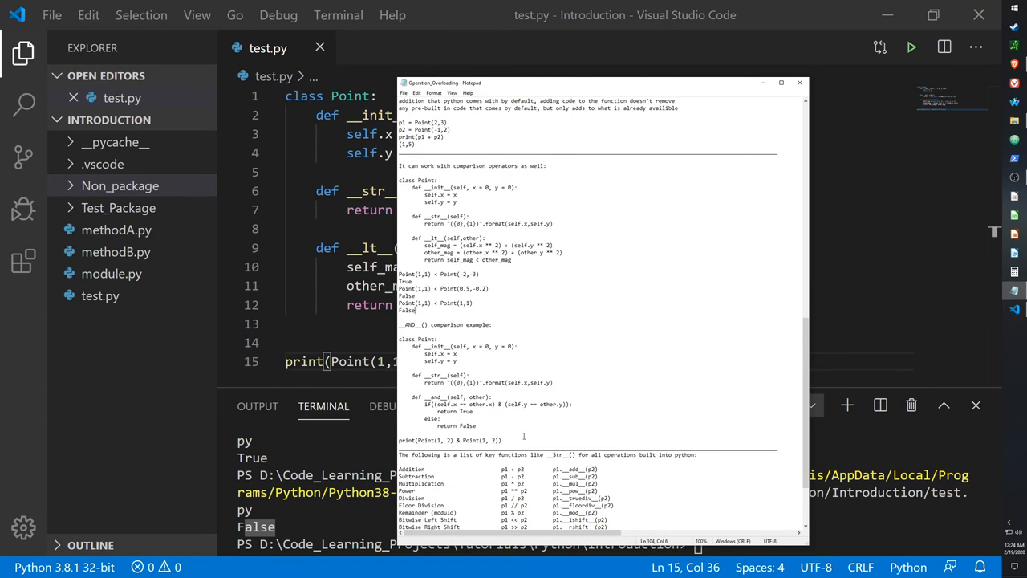
Paste the __and__ example class over the Point class, testing Point(1, 2) & Point(1, 2).
{"action": "left_click_drag", "start_coordinate": [398, 337], "coordinate": [504, 440]}
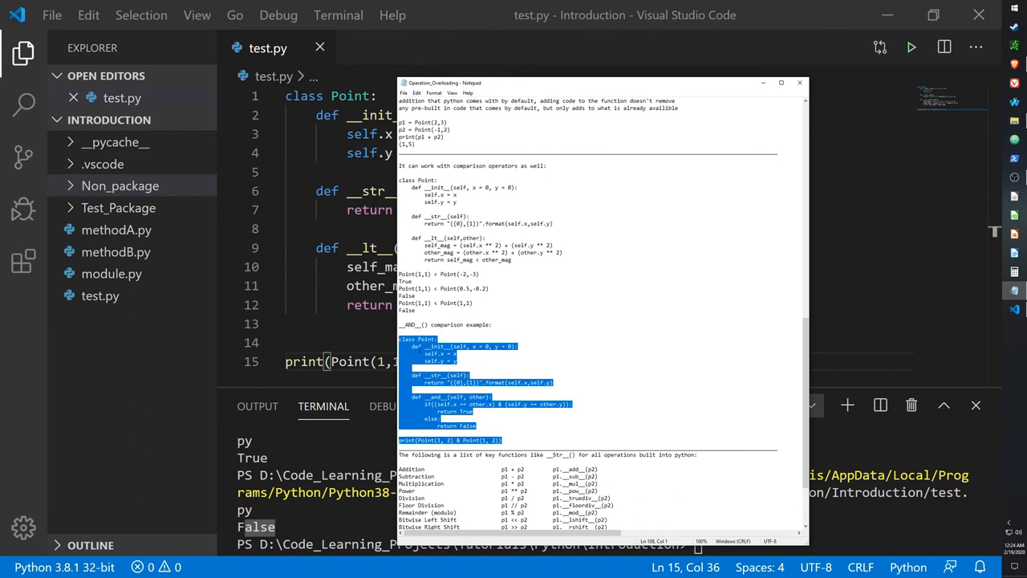
{"action": "left_click", "coordinate": [799, 84]}
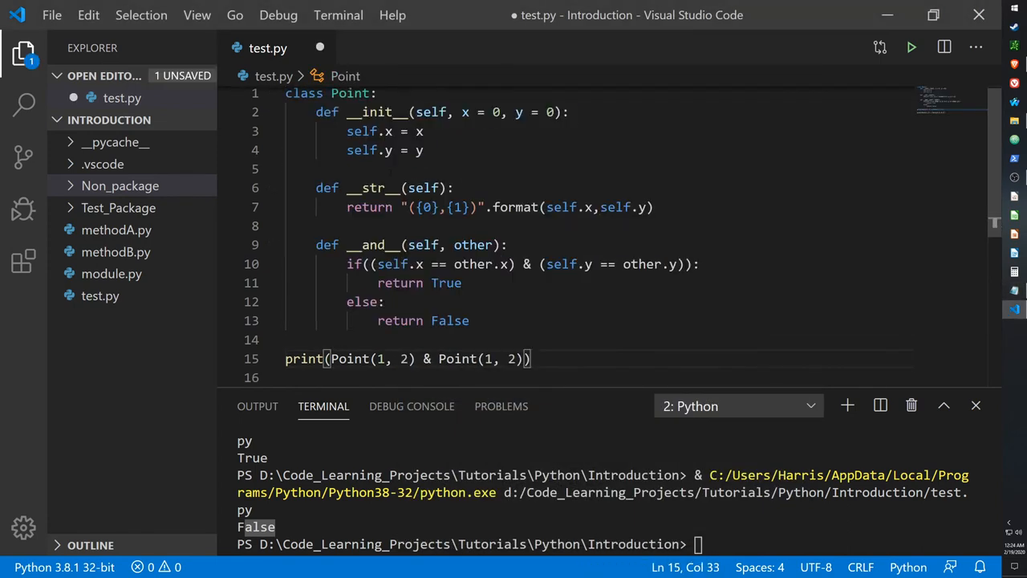
{"action": "double_click", "coordinate": [373, 244]}
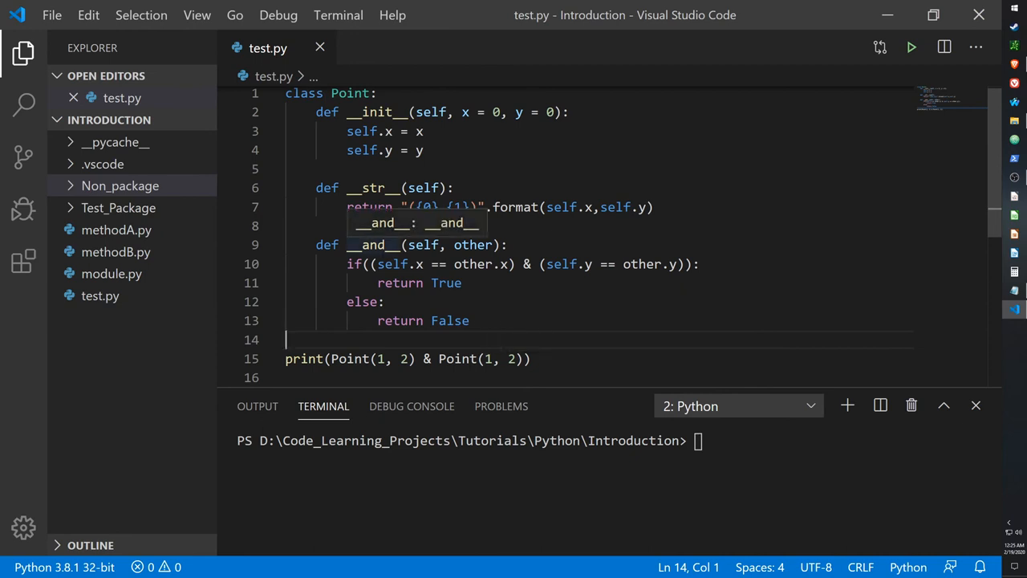
{"action": "double_click", "coordinate": [370, 244]}
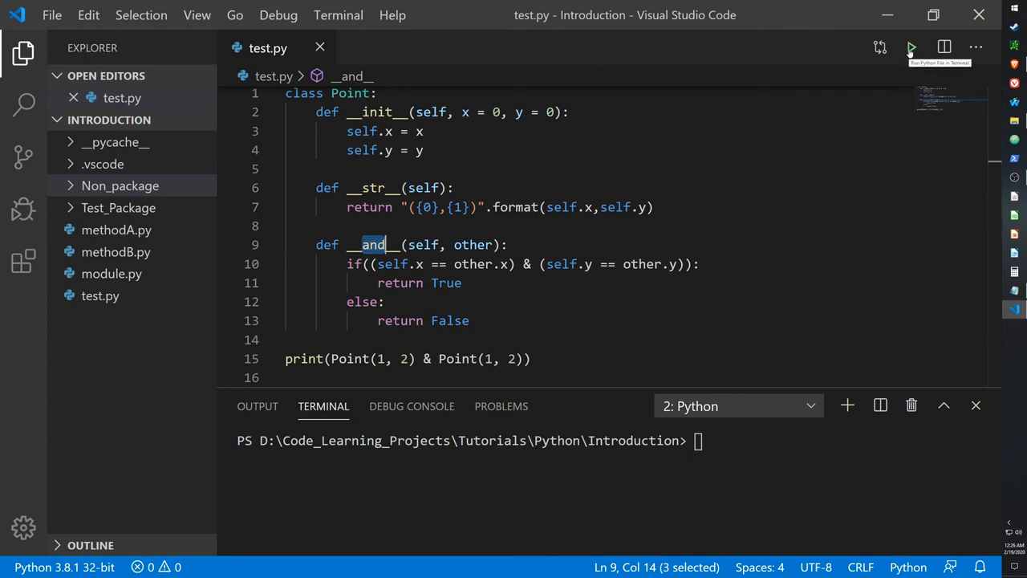
Run the & test for True, then change the first point to Point(1, 3) and rerun for False.
{"action": "left_click", "coordinate": [911, 46]}
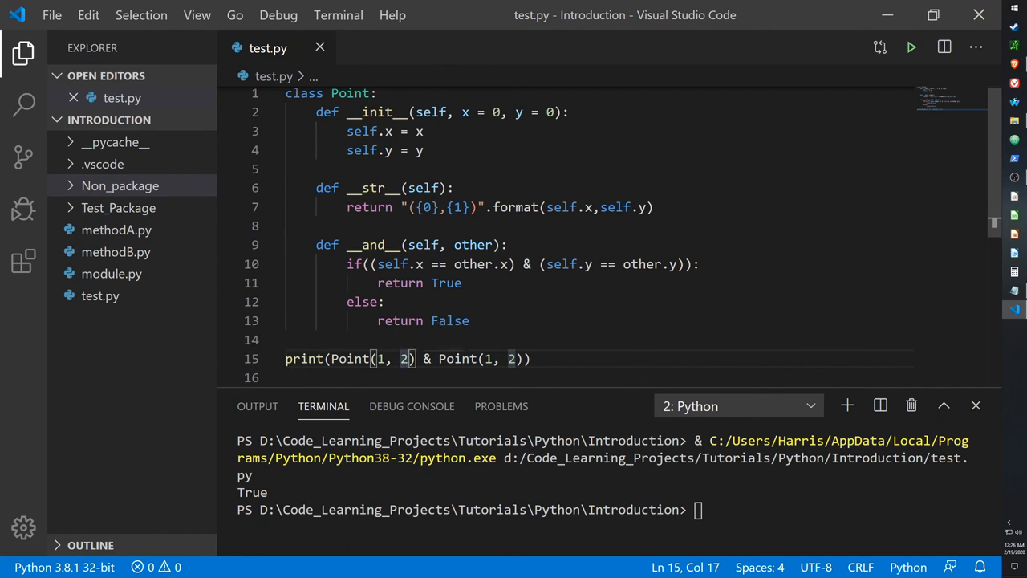
{"action": "mouse_move", "coordinate": [457, 360]}
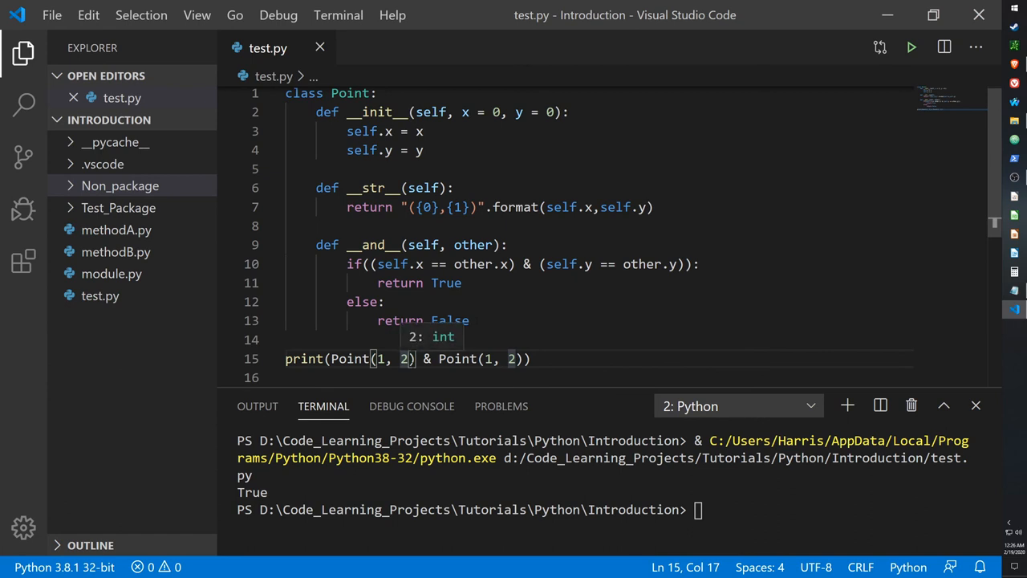
{"action": "type", "text": "3"}
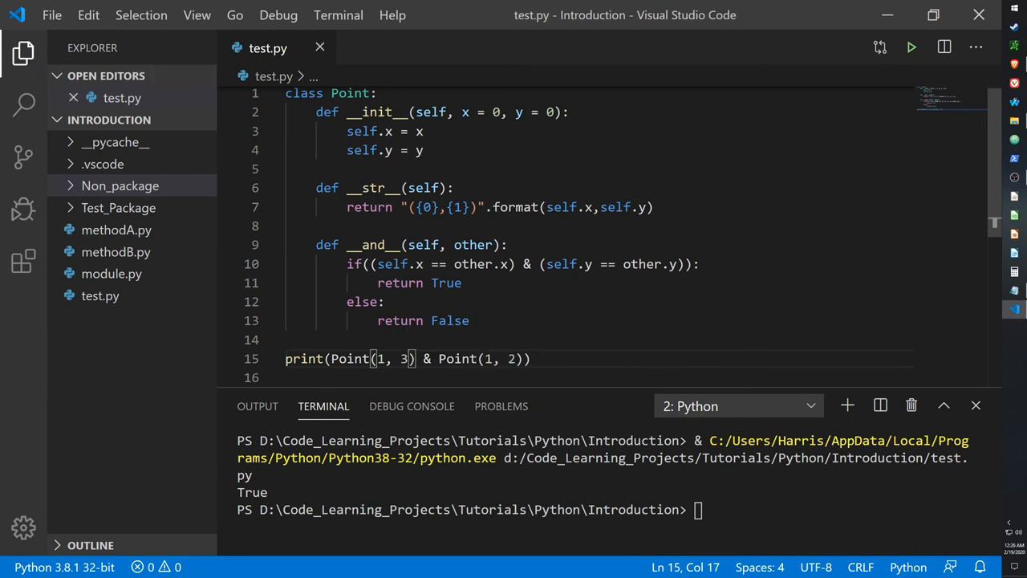
{"action": "left_click", "coordinate": [911, 46]}
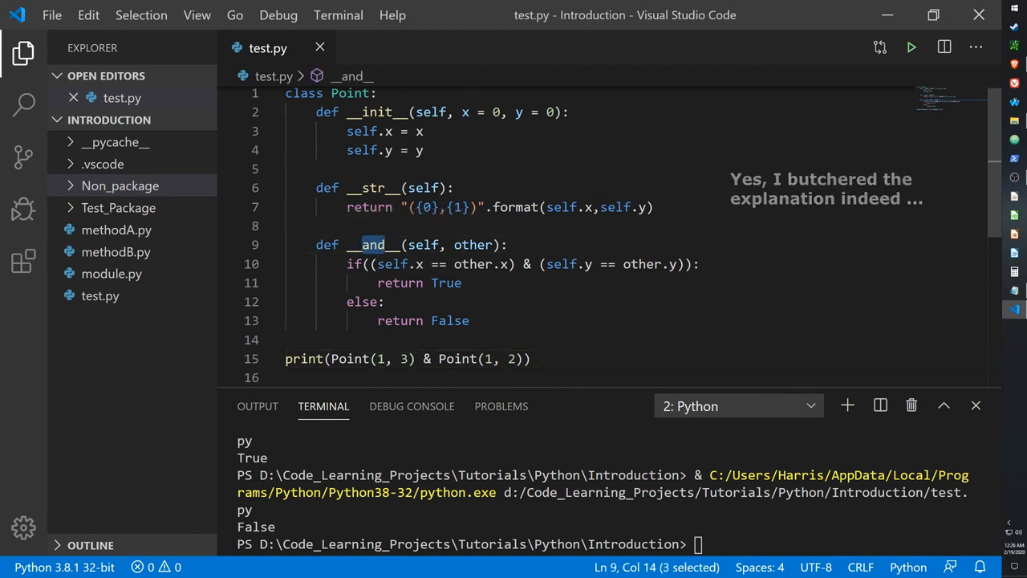
{"action": "left_click", "coordinate": [430, 264]}
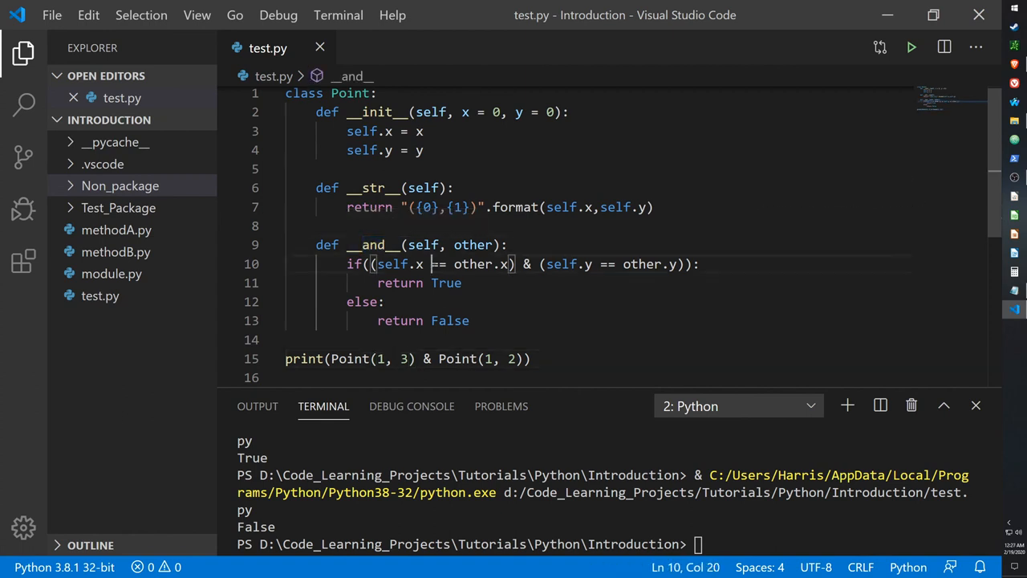
{"action": "left_click_drag", "start_coordinate": [432, 263], "coordinate": [447, 263]}
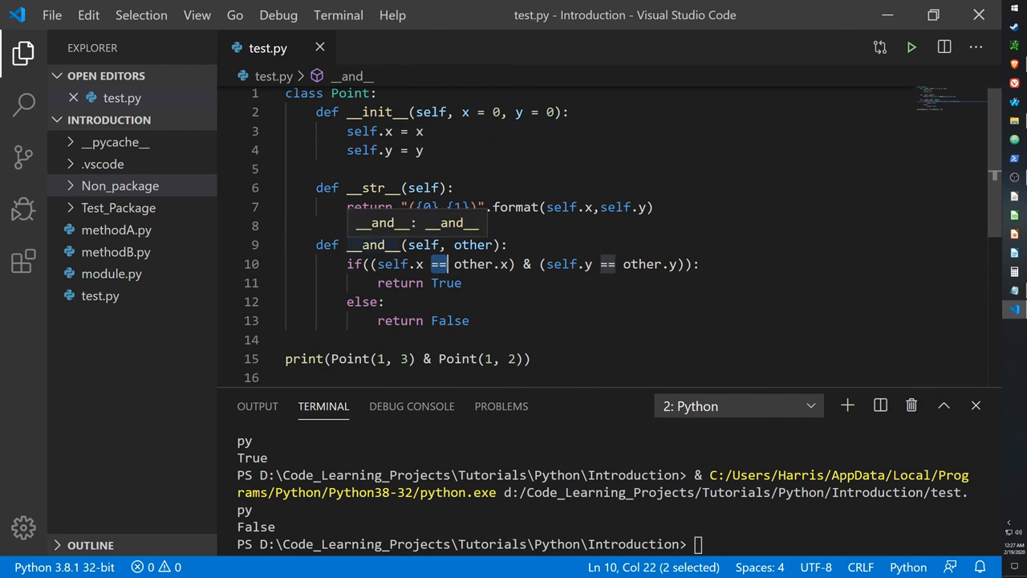
{"action": "double_click", "coordinate": [371, 244]}
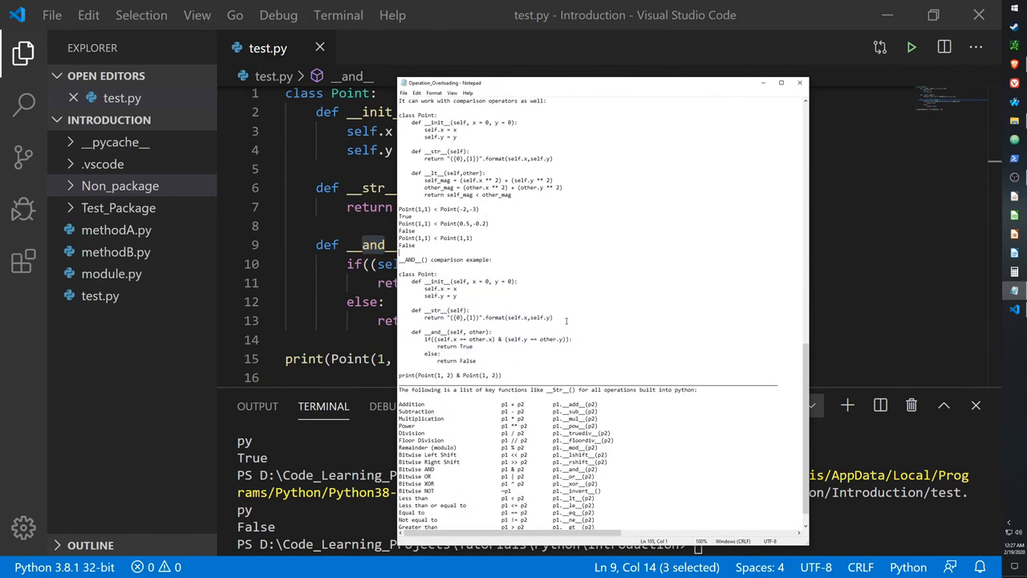
{"action": "scroll", "scroll_direction": "down", "scroll_amount": 3}
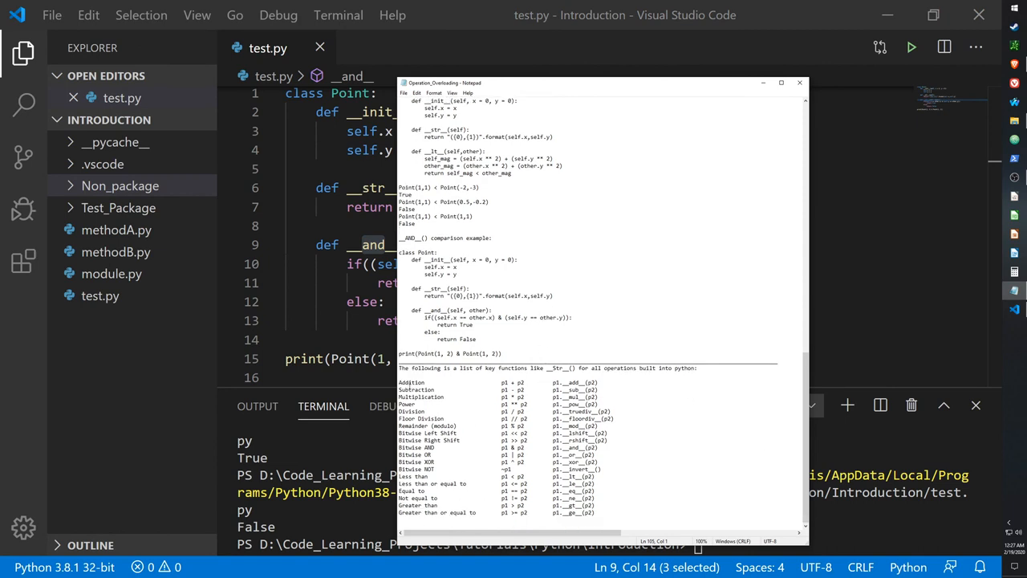
{"action": "left_click_drag", "start_coordinate": [398, 382], "coordinate": [611, 448]}
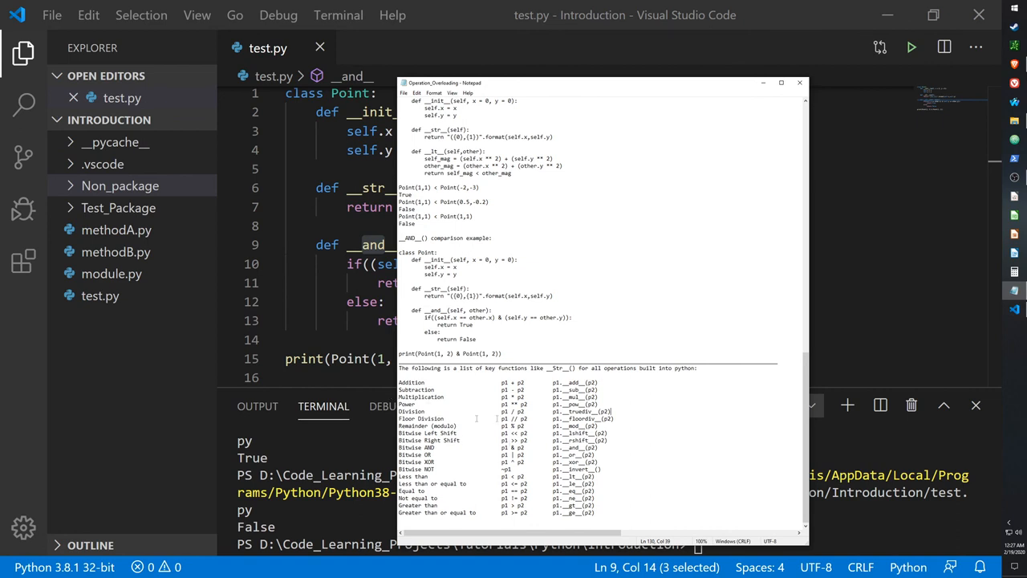
{"action": "mouse_move", "coordinate": [757, 112]}
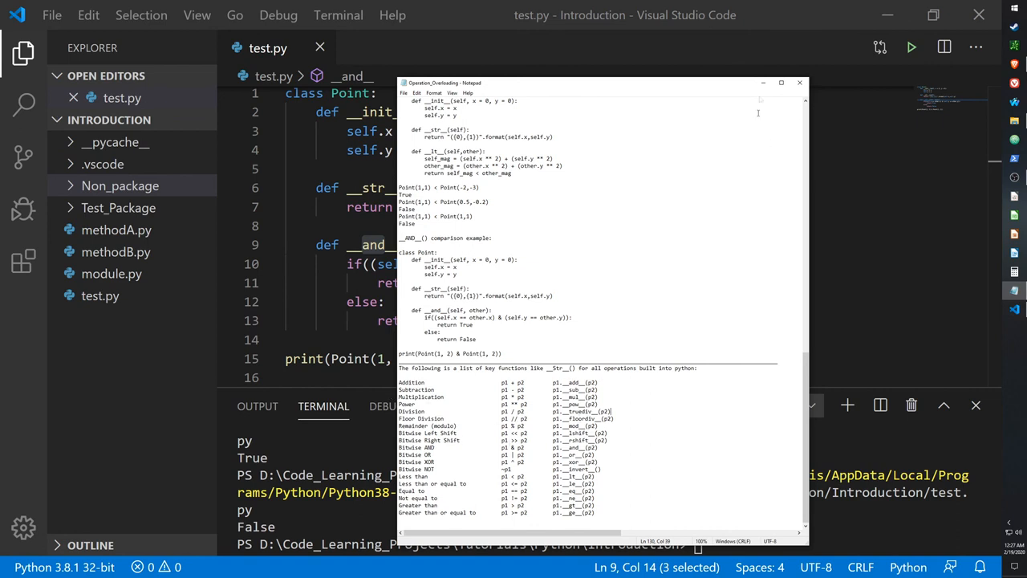
{"action": "left_click", "coordinate": [799, 84]}
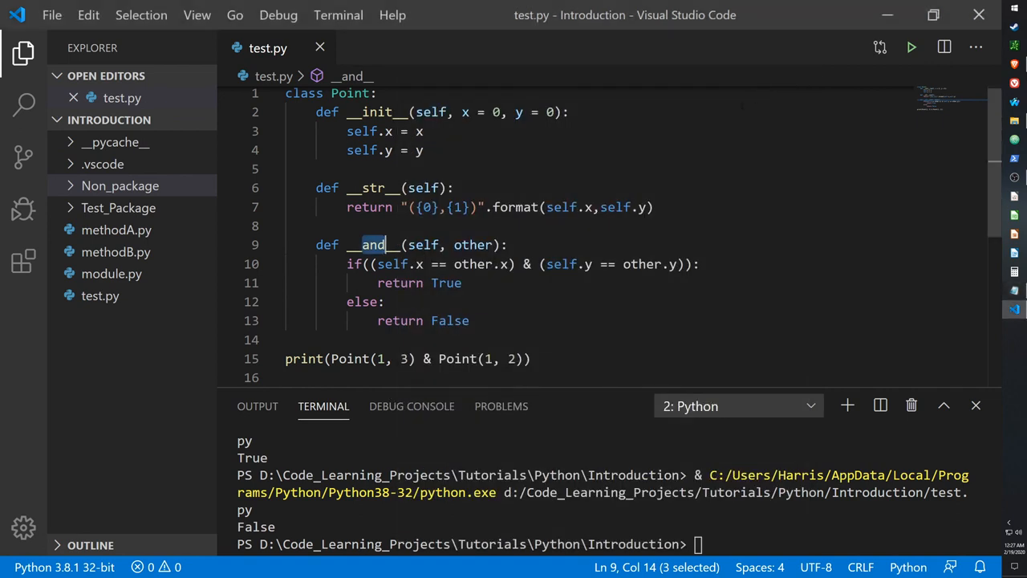